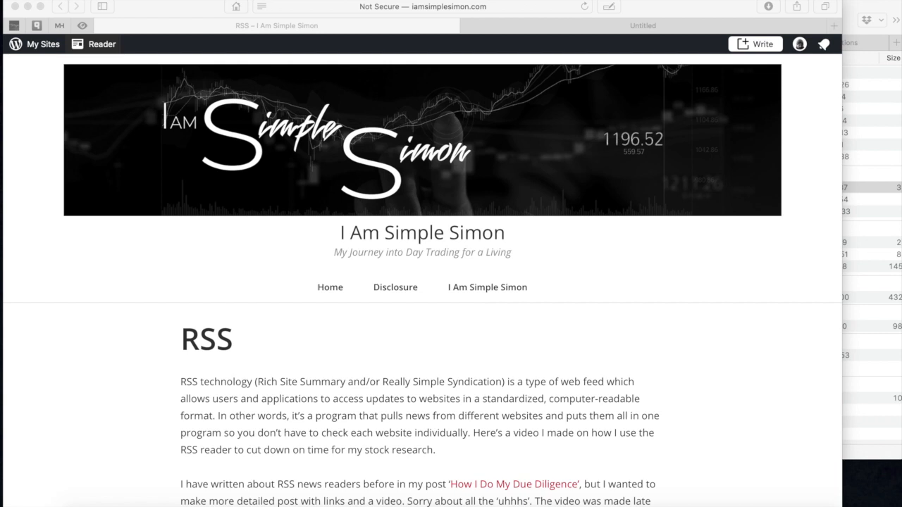
# - Open vienna-rss.com, the Vienna RSS reader's website, in a new Safari tab
pyautogui.write('vienna-rss.com')
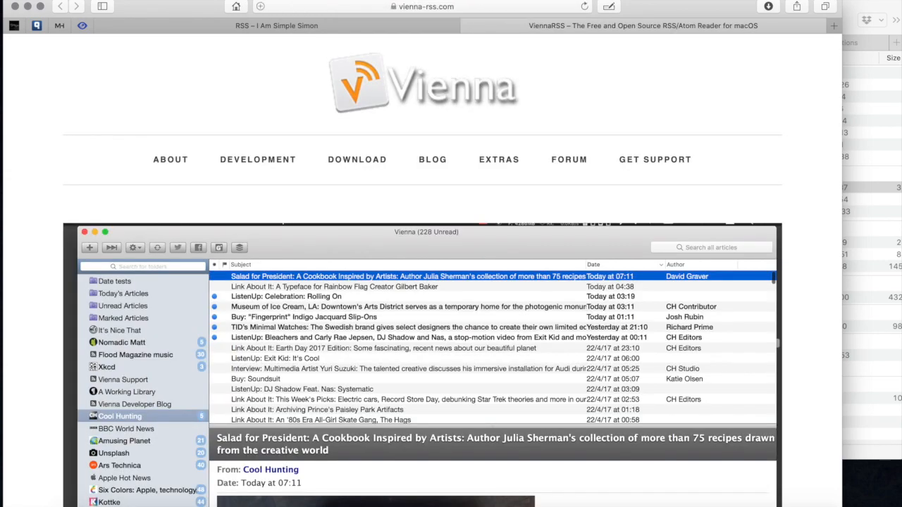
pyautogui.moveTo(357, 160)
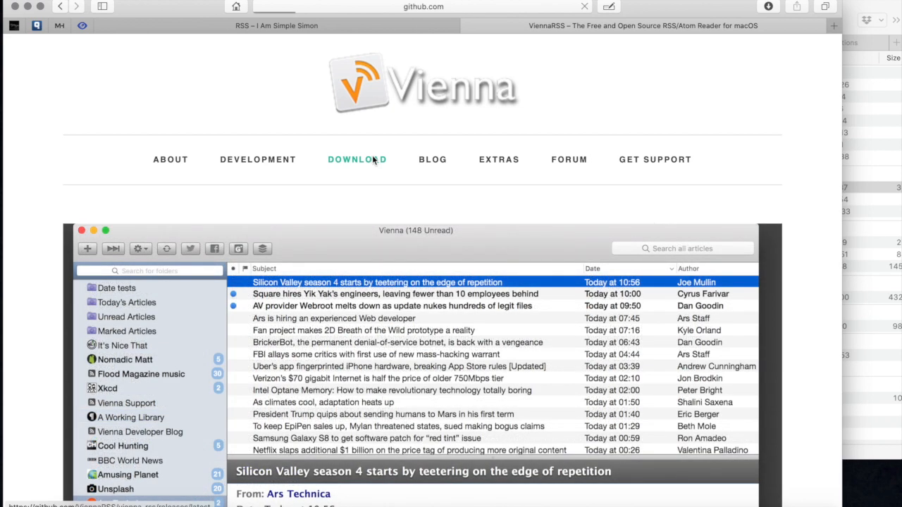
# - Download Vienna3.5.5.tar.gz from the GitHub release page, then close that page
pyautogui.click(356, 160)
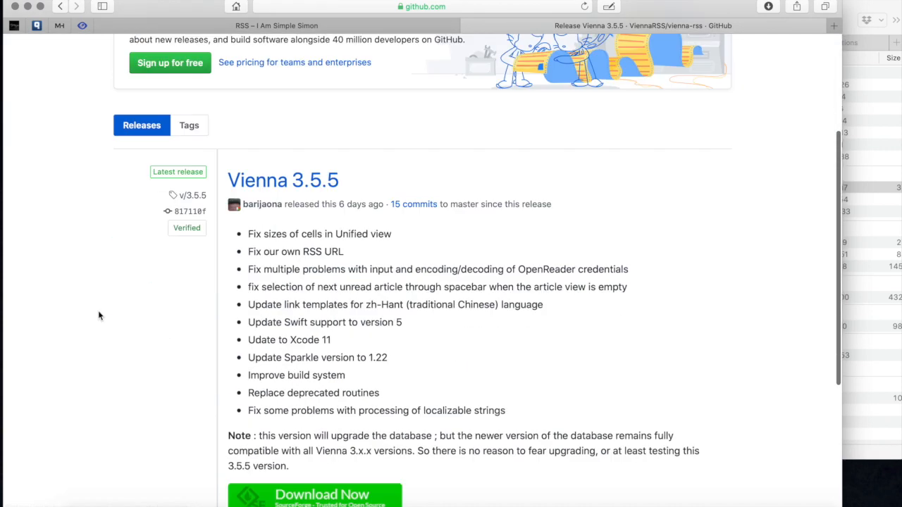
pyautogui.scroll(-3)
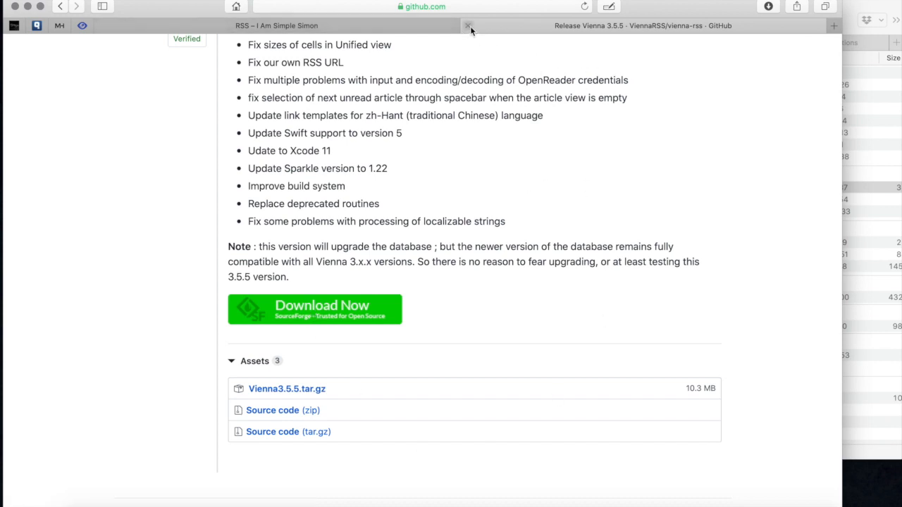
pyautogui.click(467, 26)
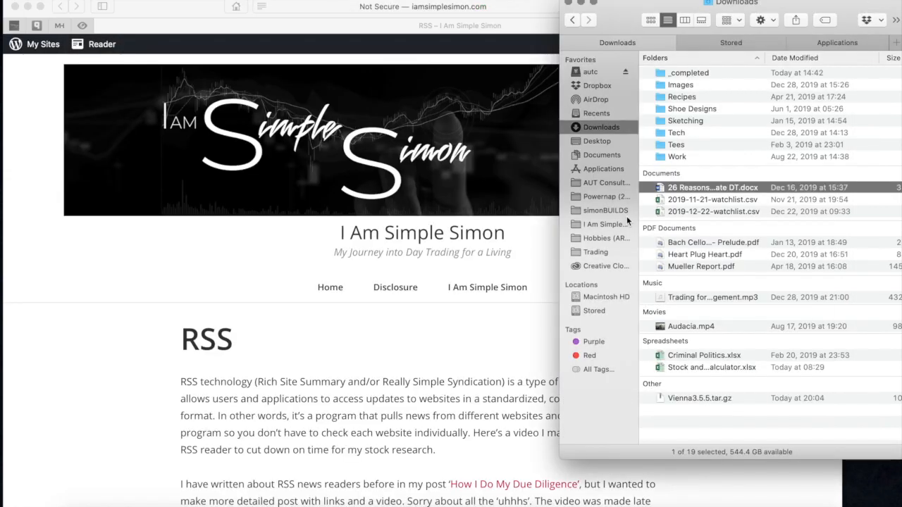
# - Launch Vienna.app from Downloads using right-click Open to bypass the unverified-developer warning
pyautogui.click(699, 398)
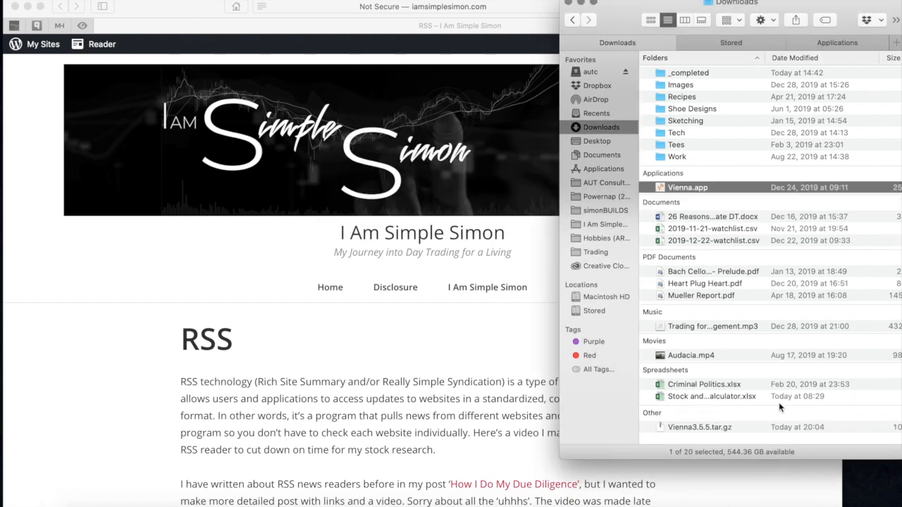
pyautogui.moveTo(686, 199)
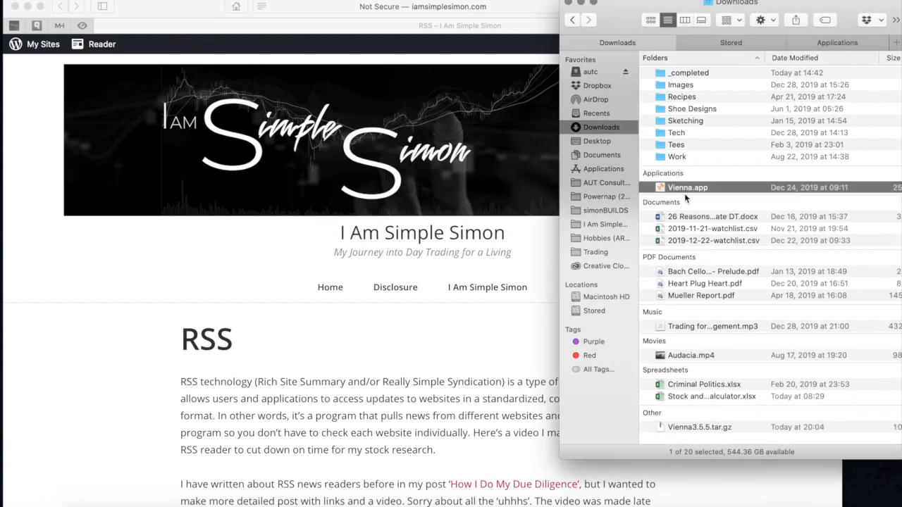
pyautogui.click(699, 427)
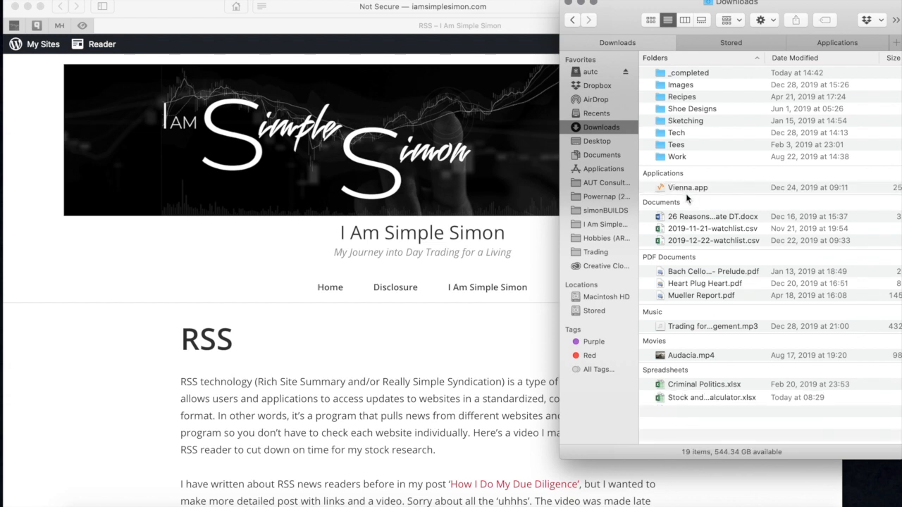
pyautogui.click(687, 188)
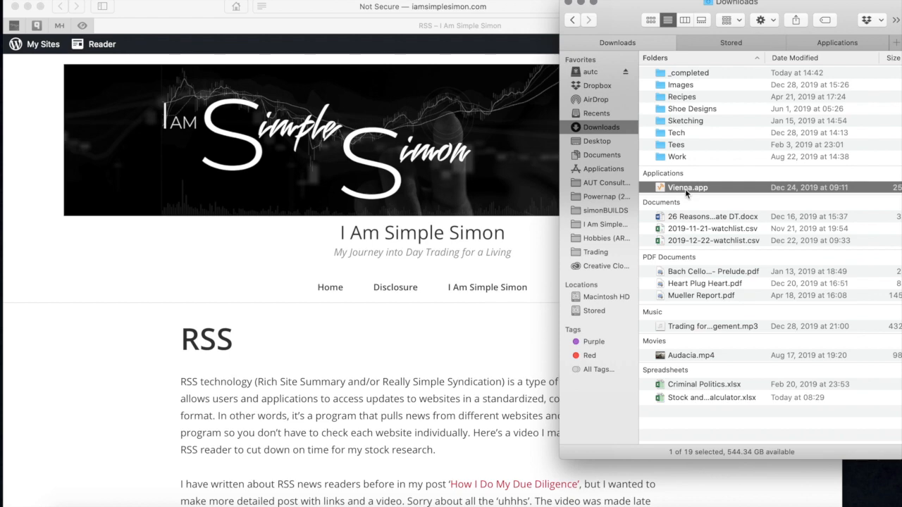
pyautogui.doubleClick(687, 186)
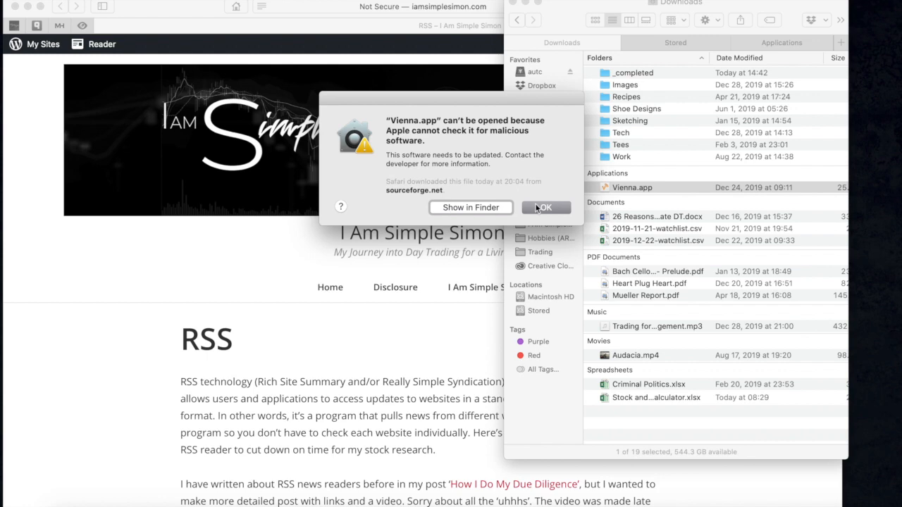
pyautogui.rightClick(632, 186)
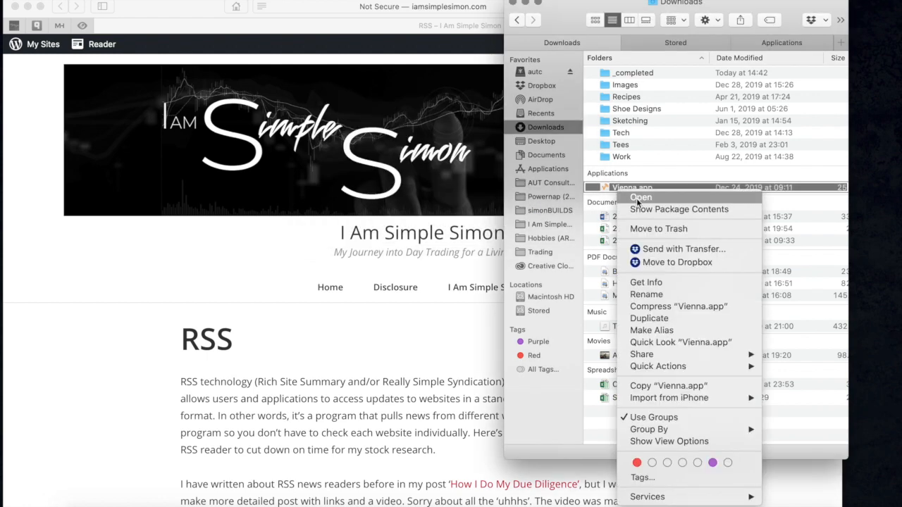
pyautogui.click(639, 197)
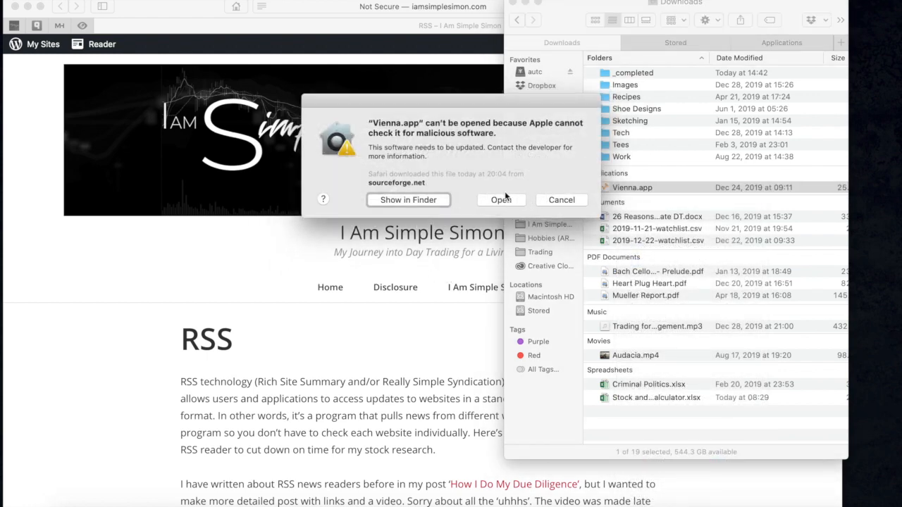
pyautogui.click(561, 200)
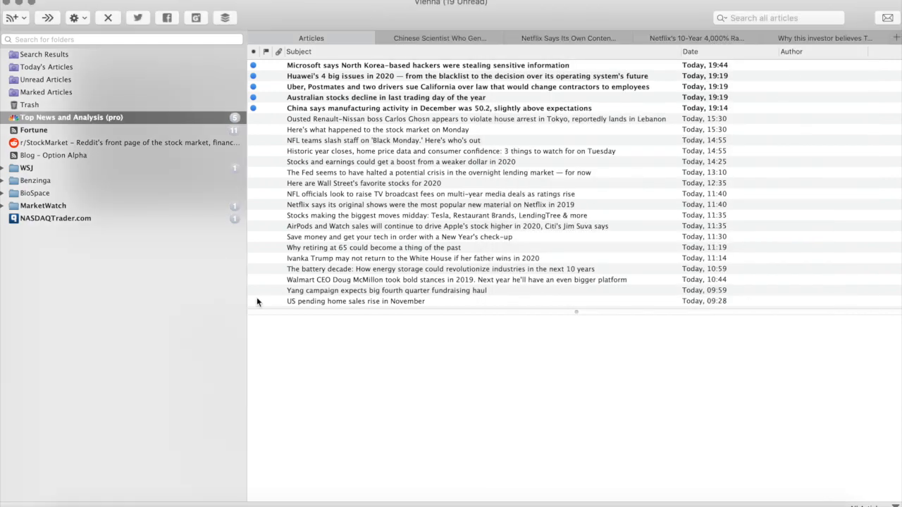
# - Delete all nine preloaded feed folders from Vienna's sidebar
pyautogui.click(55, 217)
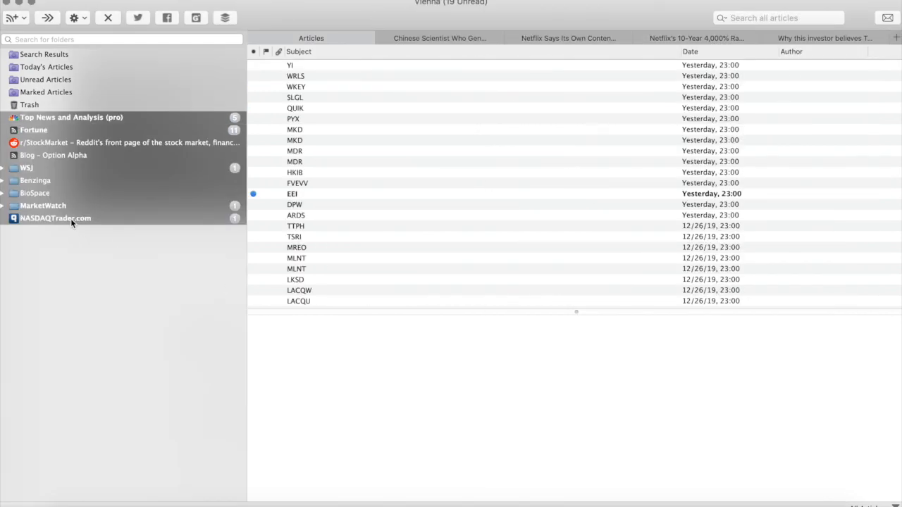
pyautogui.click(107, 18)
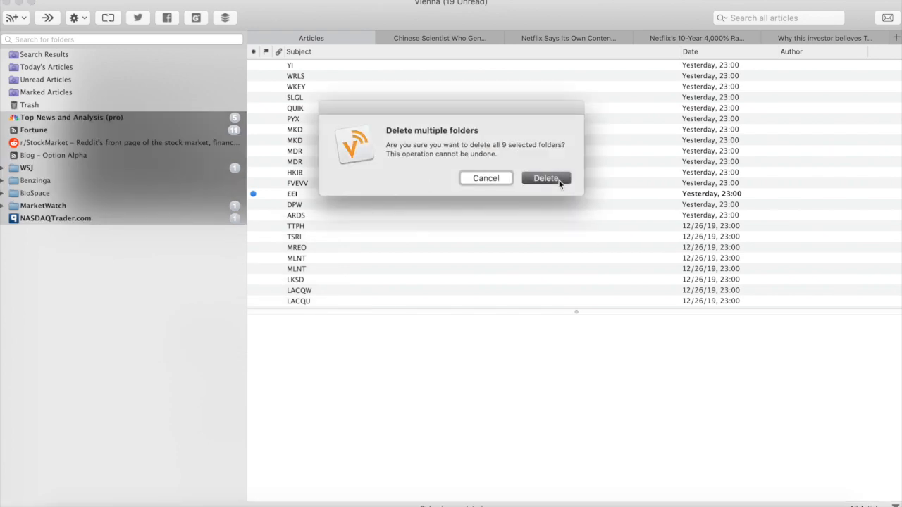
pyautogui.click(546, 178)
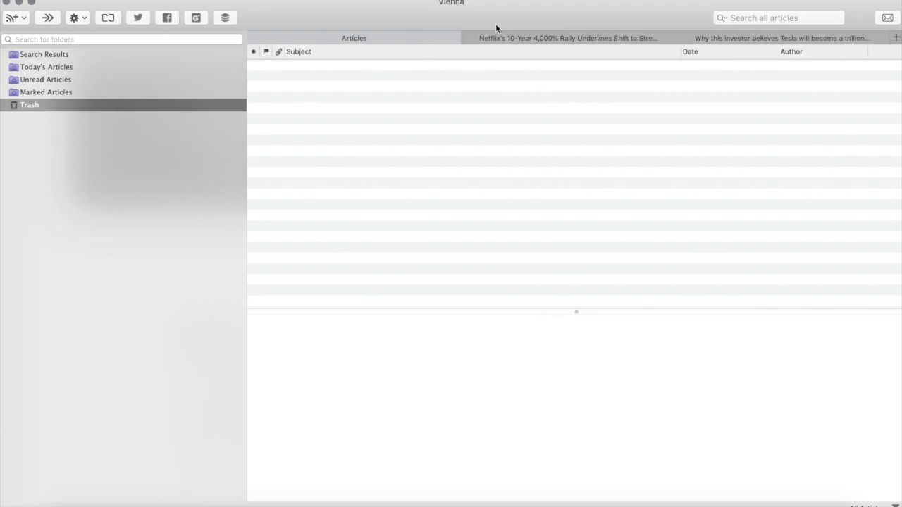
# - Close the Netflix and Tesla article tabs and switch back to Safari
pyautogui.click(578, 38)
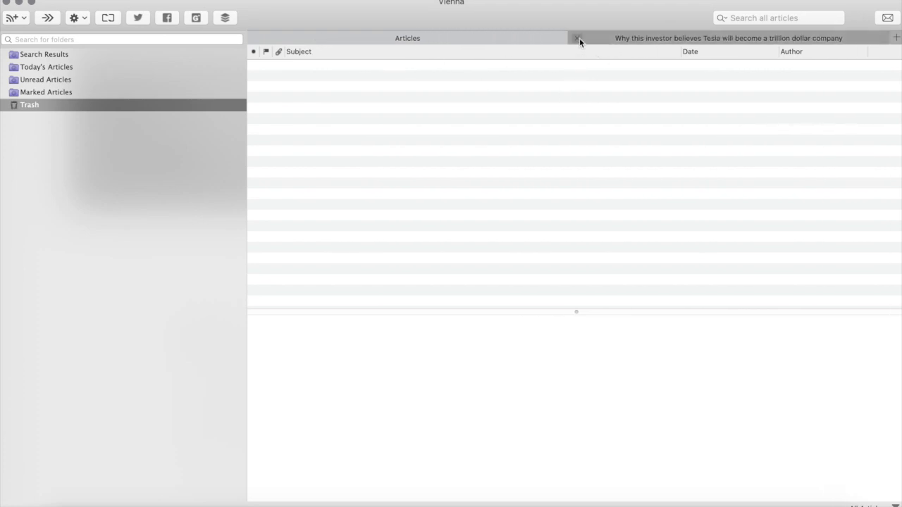
pyautogui.click(576, 38)
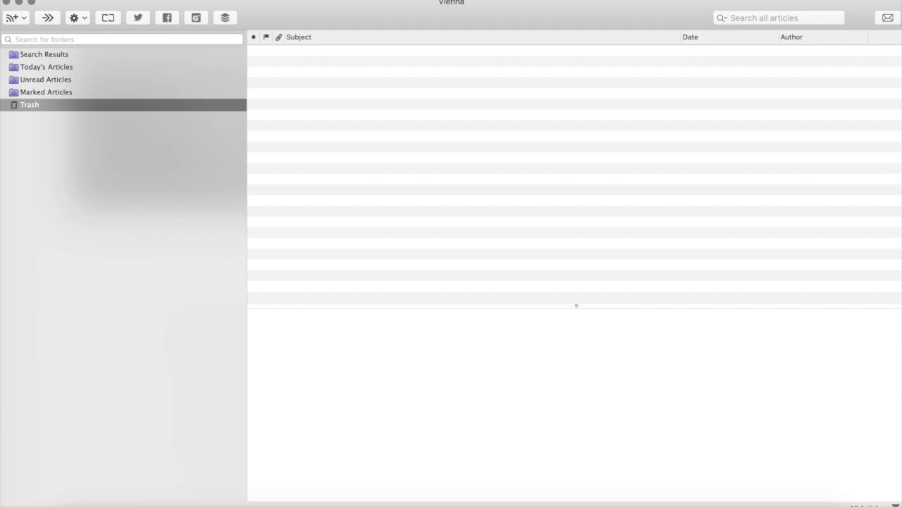
pyautogui.click(10, 17)
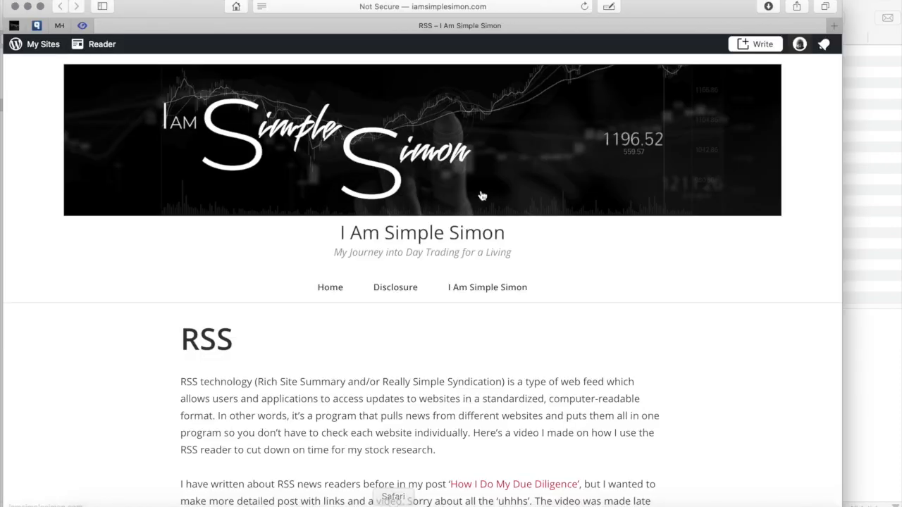
# - Open Benzinga's feeds page from the blog post and scroll to Analyst Ratings
pyautogui.scroll(-3)
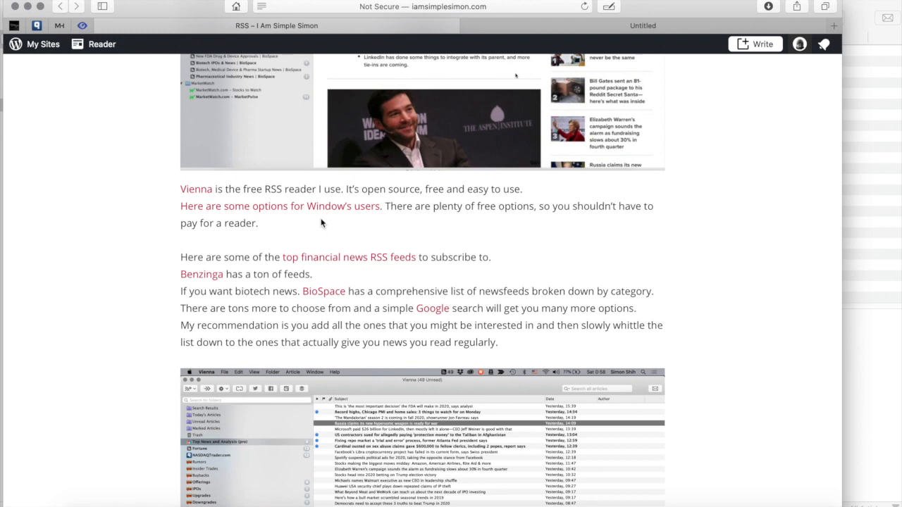
pyautogui.moveTo(197, 291)
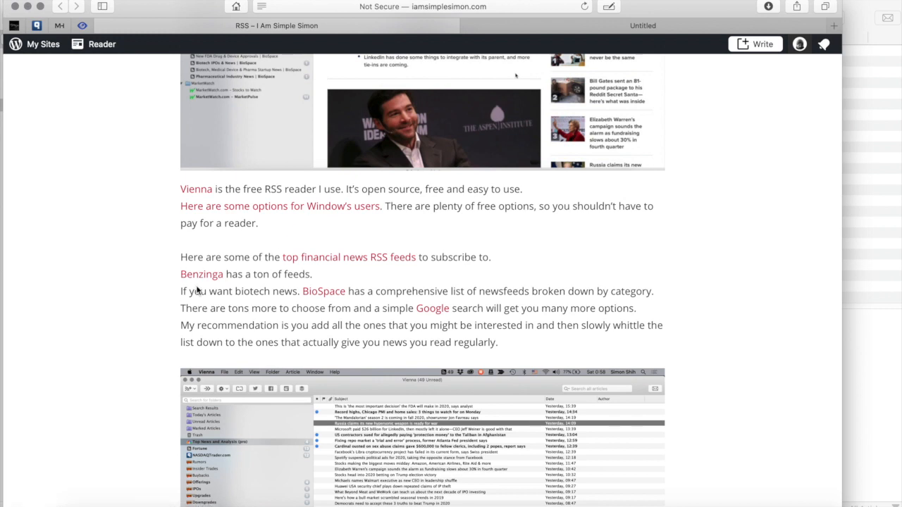
pyautogui.moveTo(202, 274)
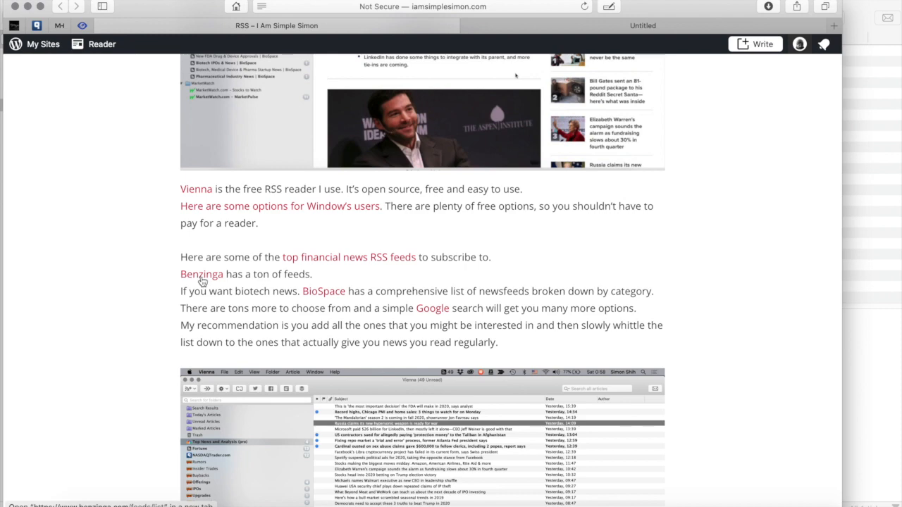
pyautogui.click(201, 274)
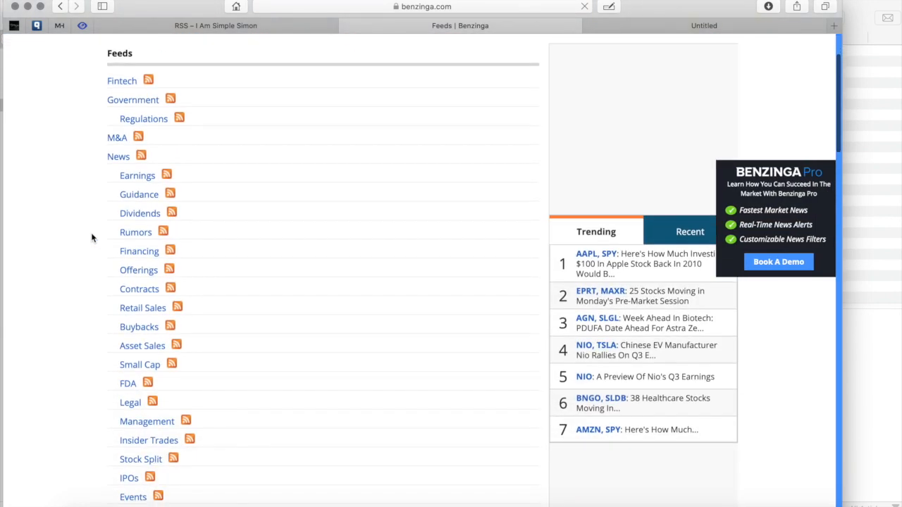
pyautogui.scroll(-3)
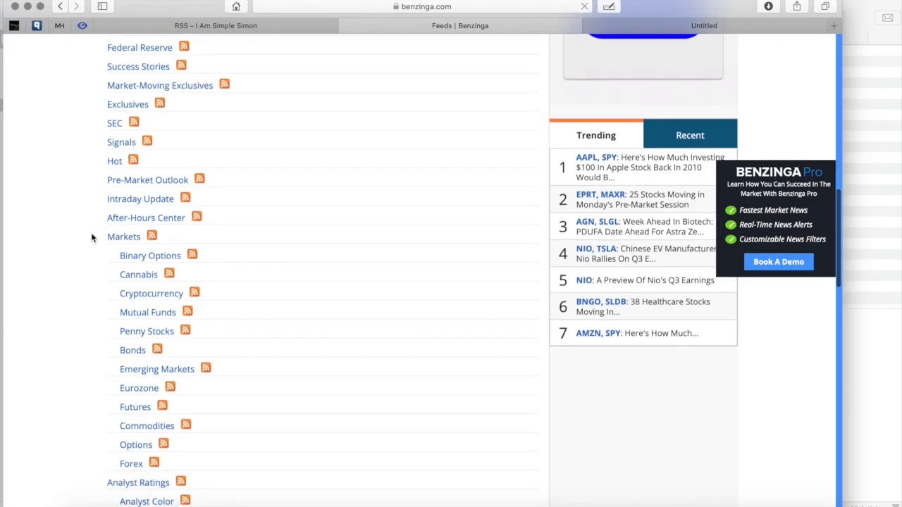
pyautogui.scroll(-3)
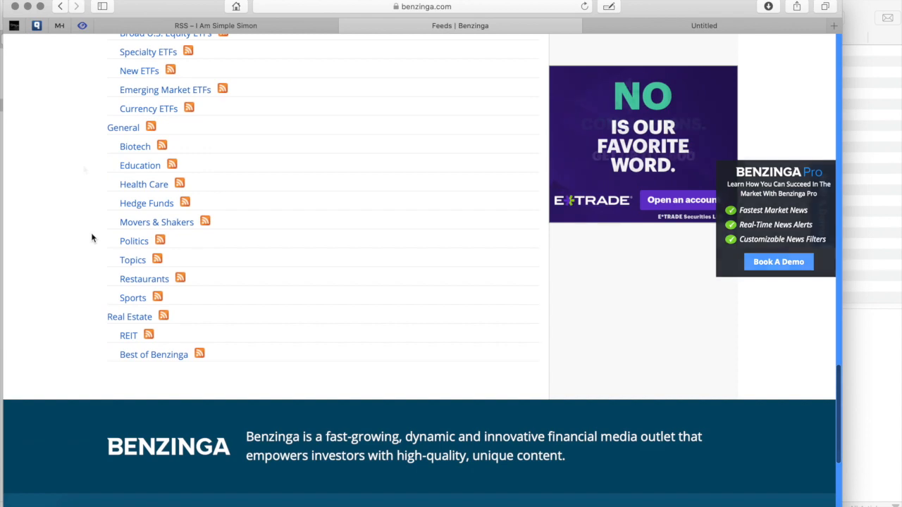
pyautogui.scroll(3)
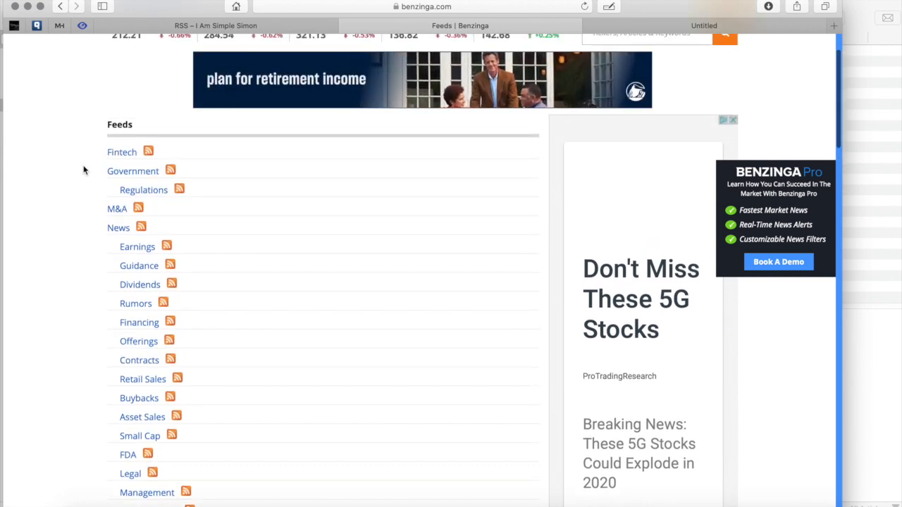
pyautogui.scroll(-3)
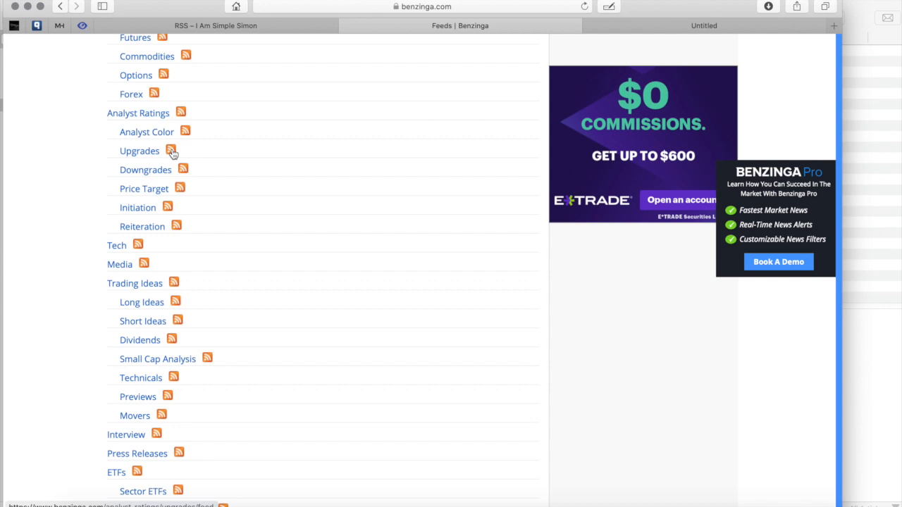
# - Subscribe Vienna to Benzinga's Analyst Ratings Upgrades feed, showing 15 unread articles
pyautogui.click(172, 151)
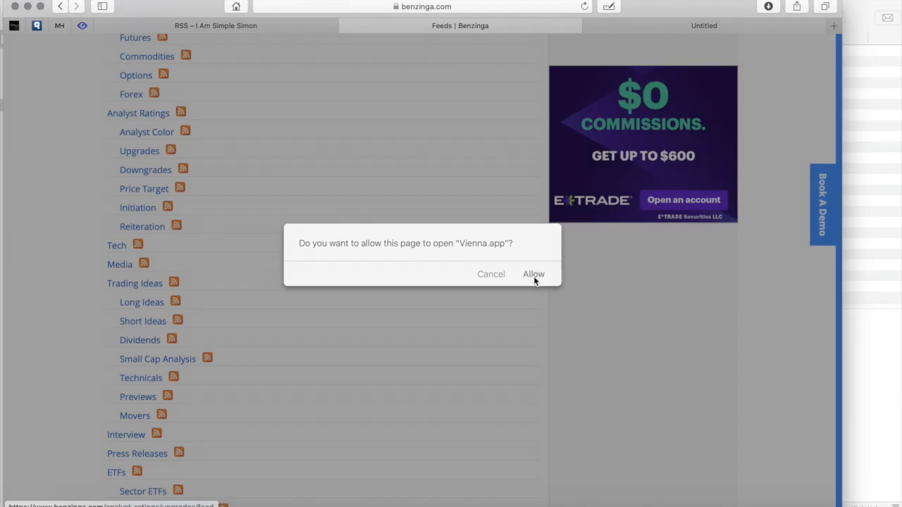
pyautogui.click(533, 274)
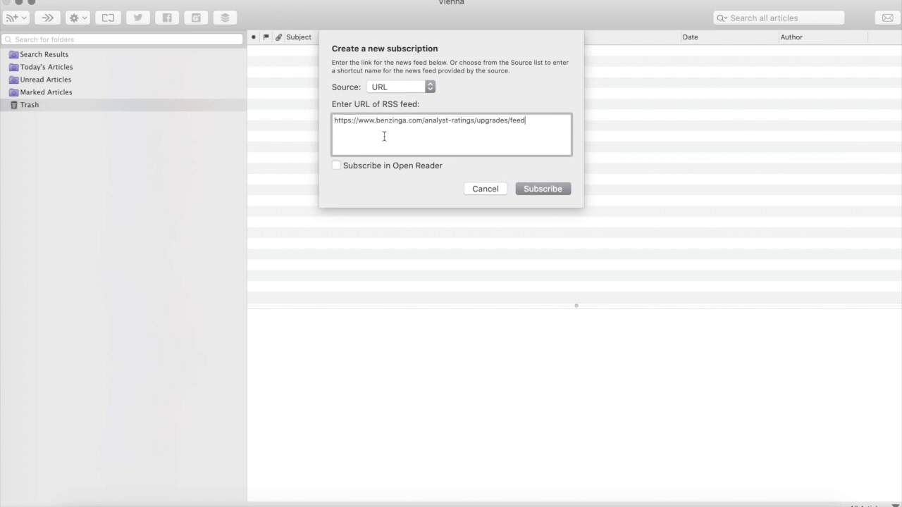
pyautogui.moveTo(575, 108)
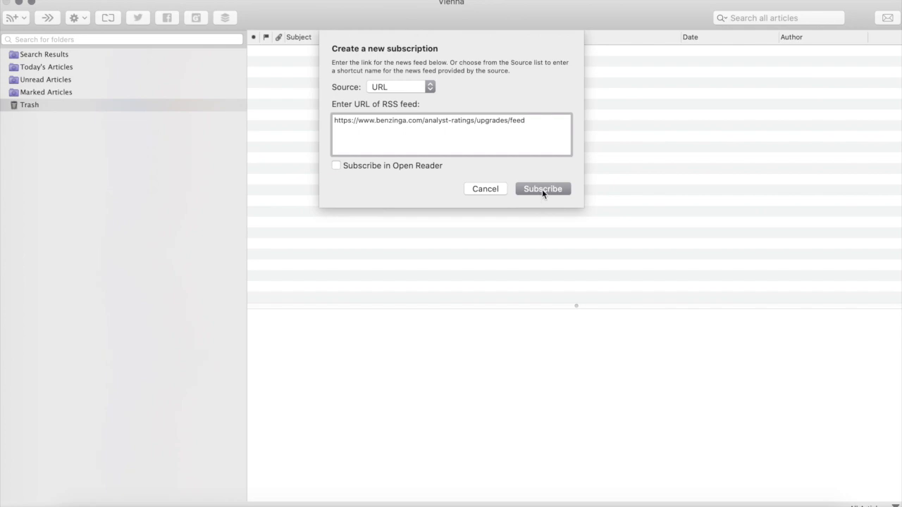
pyautogui.click(542, 189)
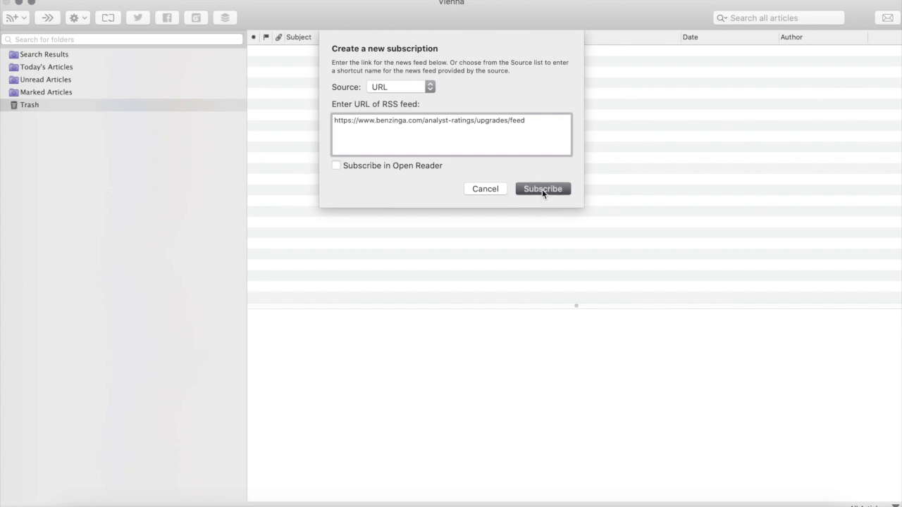
pyautogui.click(543, 189)
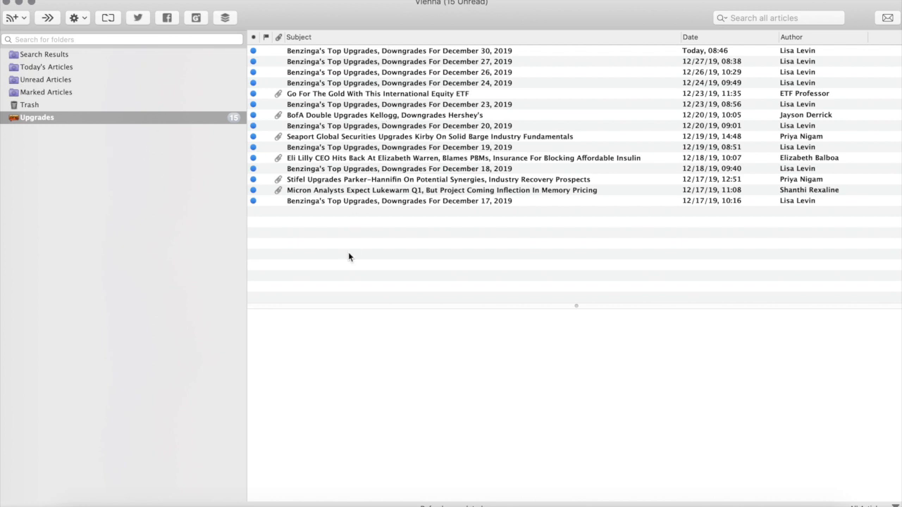
pyautogui.moveTo(379, 258)
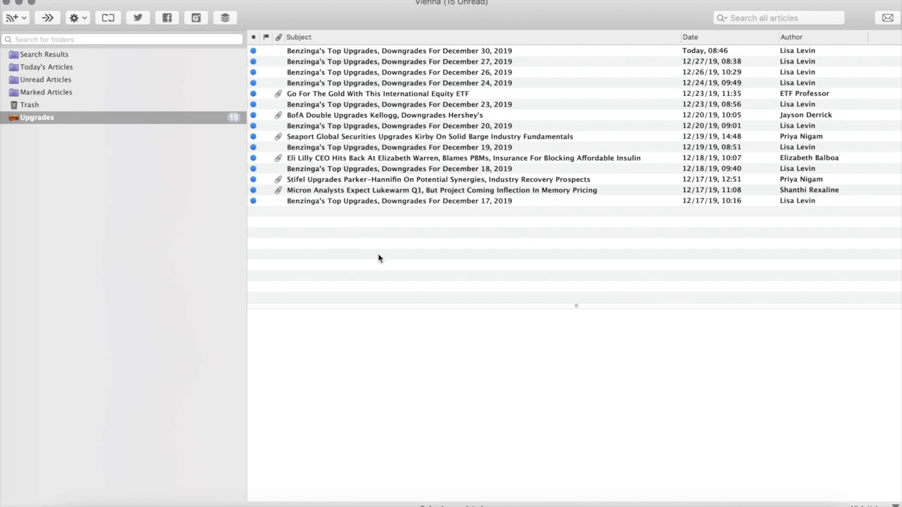
pyautogui.moveTo(389, 208)
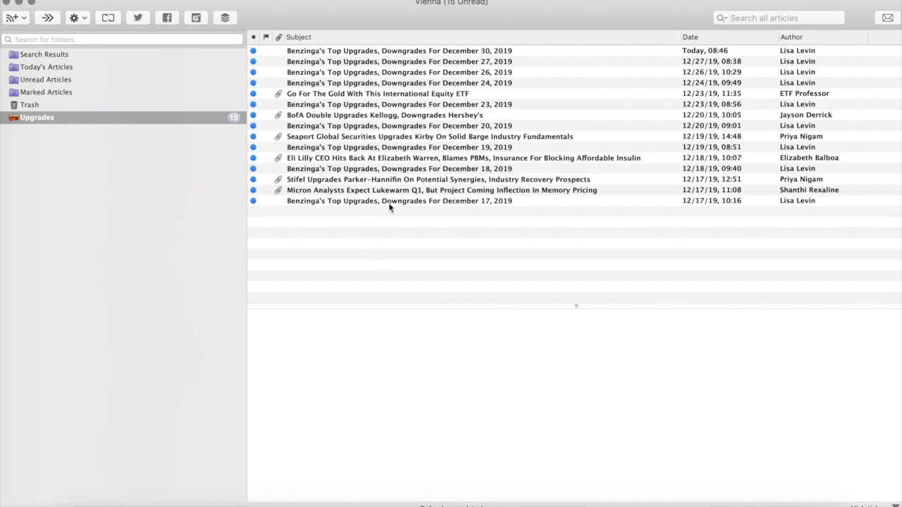
# - Read the Micron, Stifel and one more Upgrades article, leaving 12 unread
pyautogui.click(442, 190)
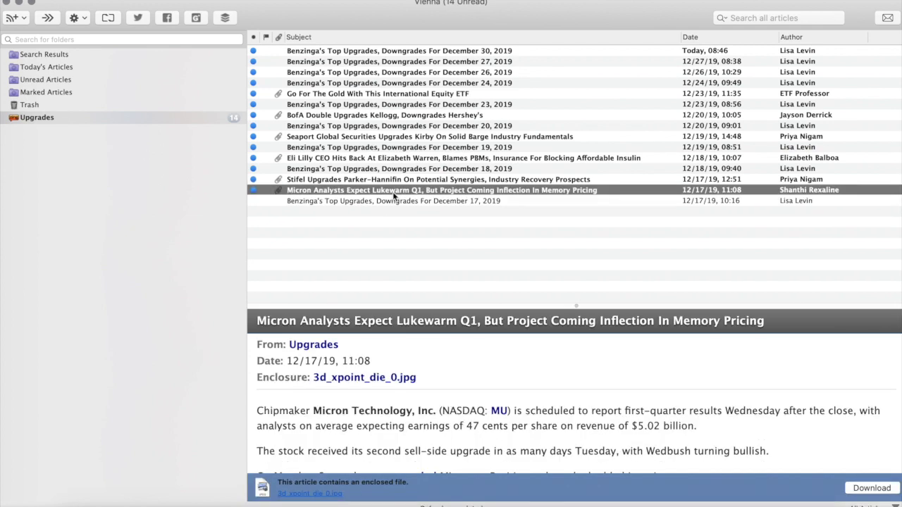
pyautogui.click(423, 179)
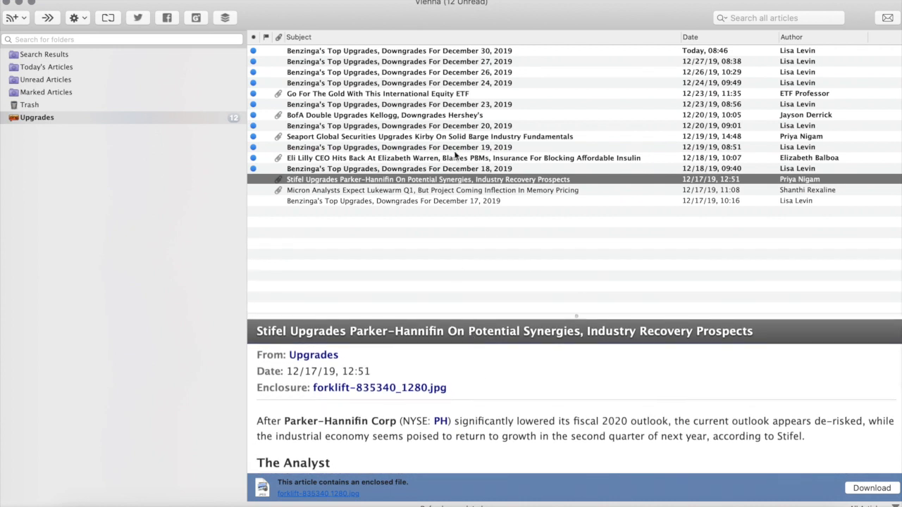
pyautogui.click(398, 50)
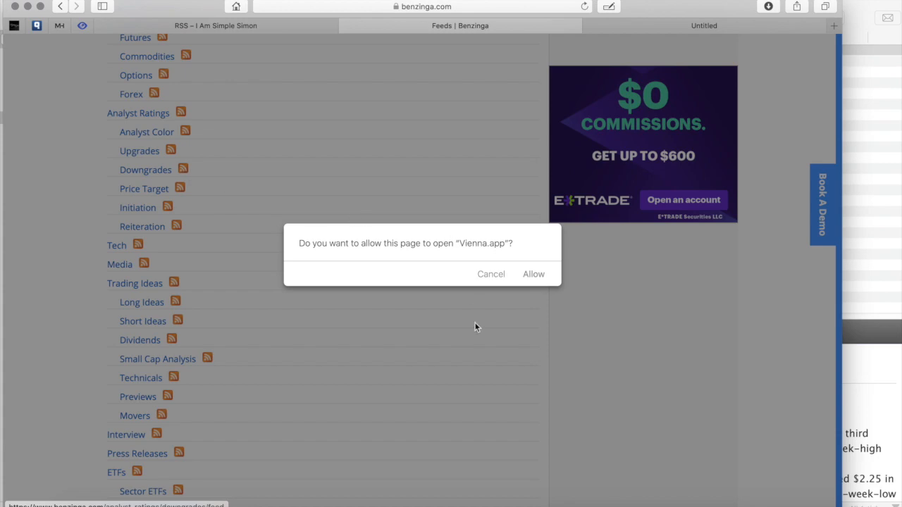
# - Subscribe to Benzinga's Downgrades feed, then open BioSpace's RSS feeds page from the blog post
pyautogui.click(534, 274)
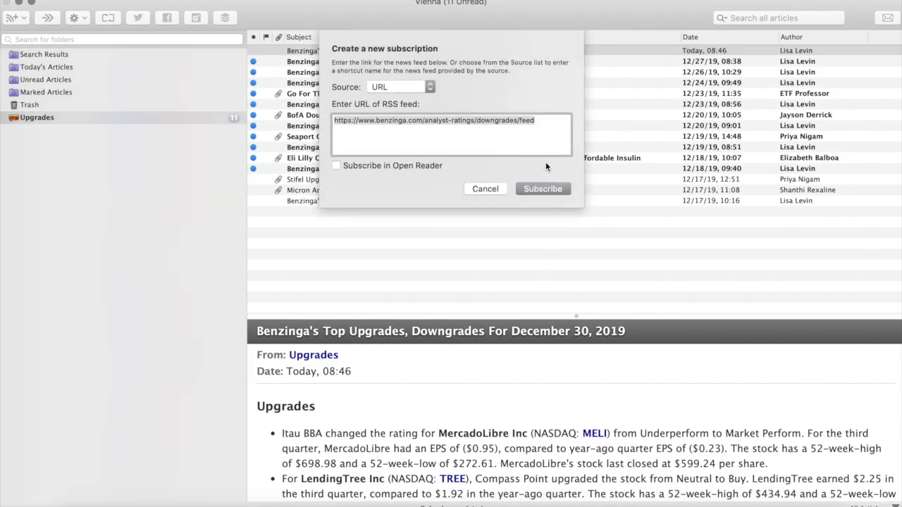
pyautogui.click(543, 188)
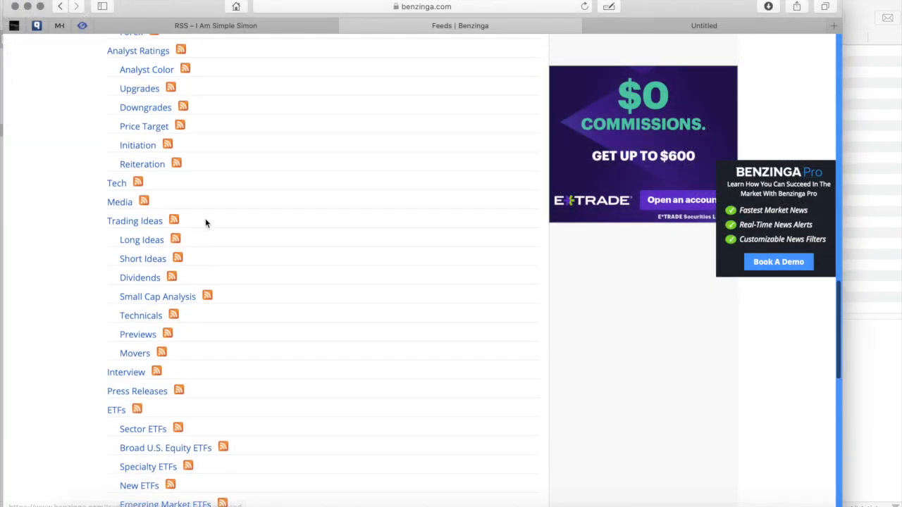
pyautogui.scroll(-3)
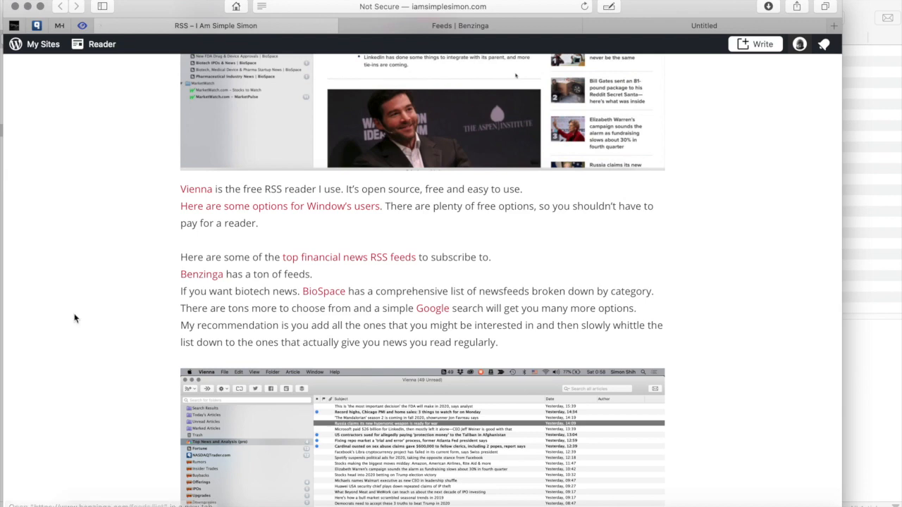
pyautogui.scroll(-3)
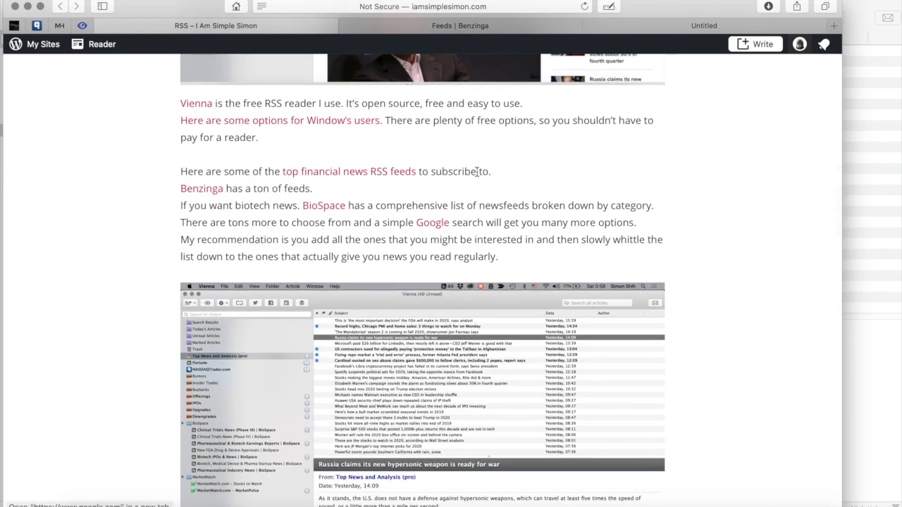
pyautogui.click(324, 205)
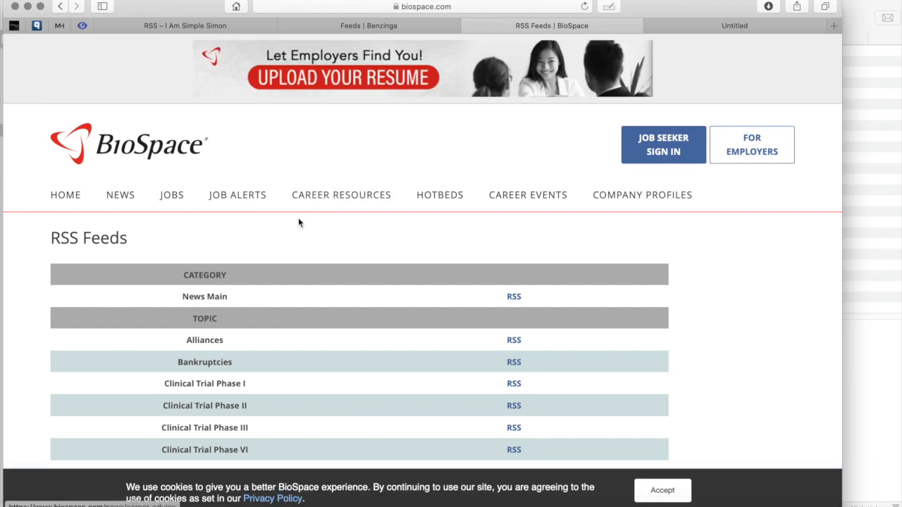
# - Subscribe Vienna to BioSpace's Clinical Trials News Phase III feed
pyautogui.scroll(-3)
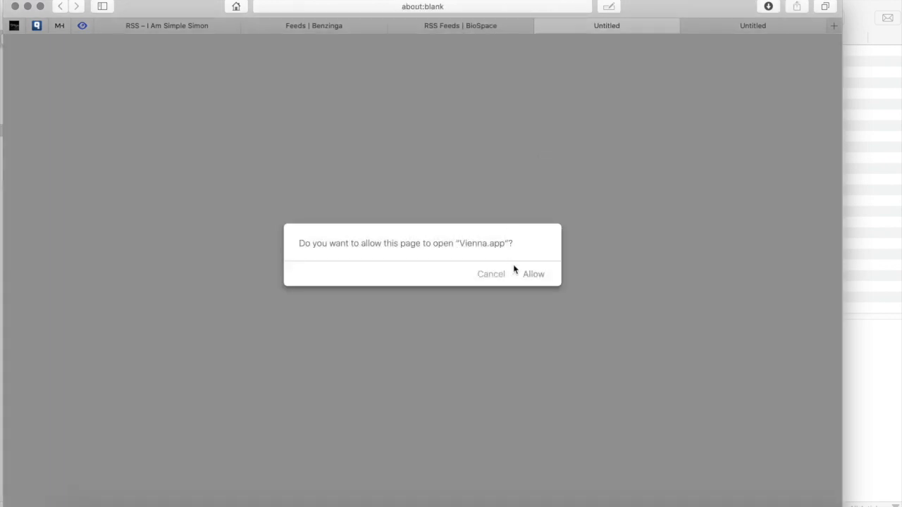
pyautogui.click(534, 275)
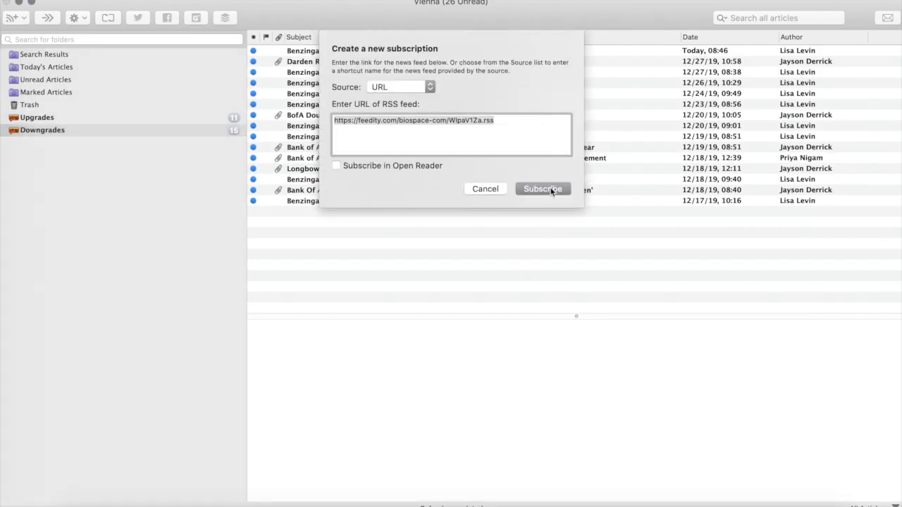
pyautogui.click(543, 189)
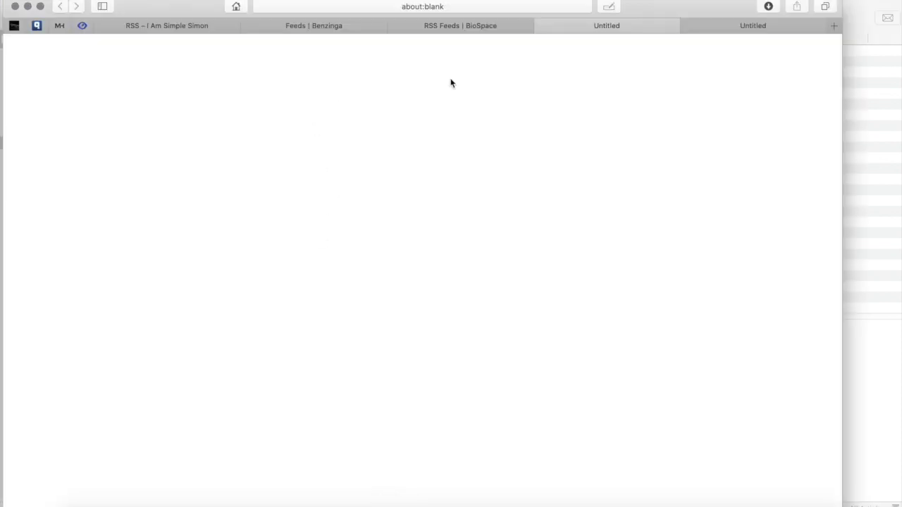
# - Subscribe Vienna to BioSpace's Clinical Trial Phase VI feed as well
pyautogui.click(460, 25)
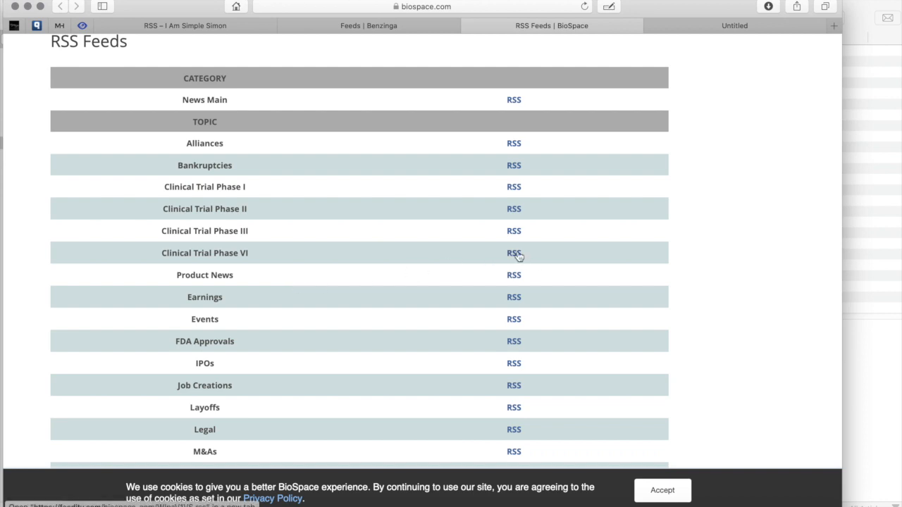
pyautogui.click(514, 253)
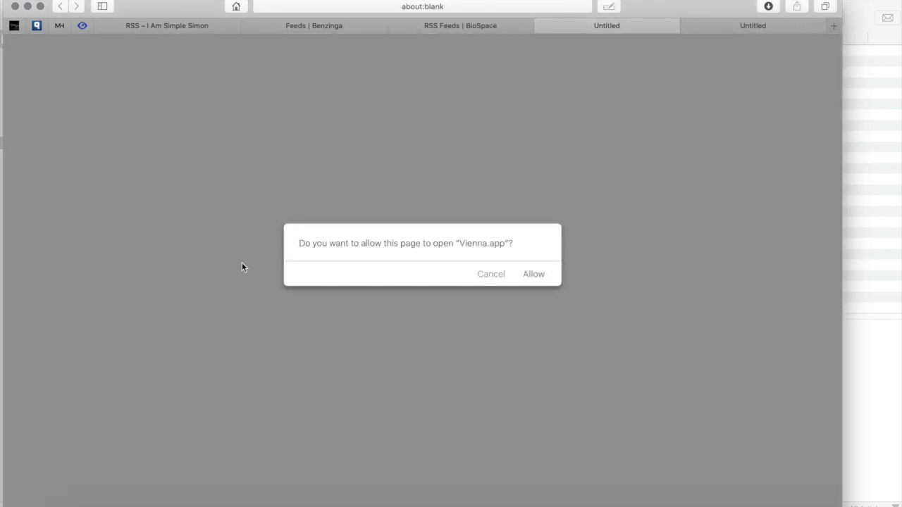
pyautogui.click(533, 274)
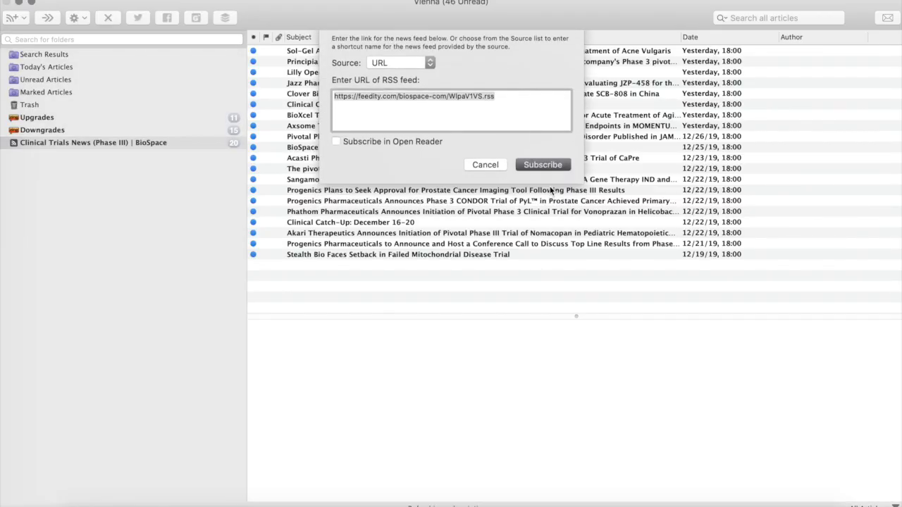
pyautogui.click(543, 164)
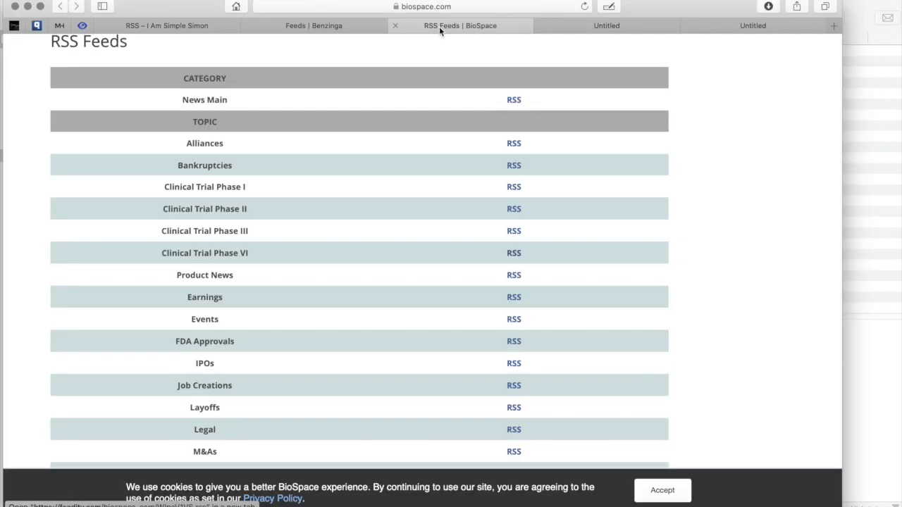
pyautogui.moveTo(279, 449)
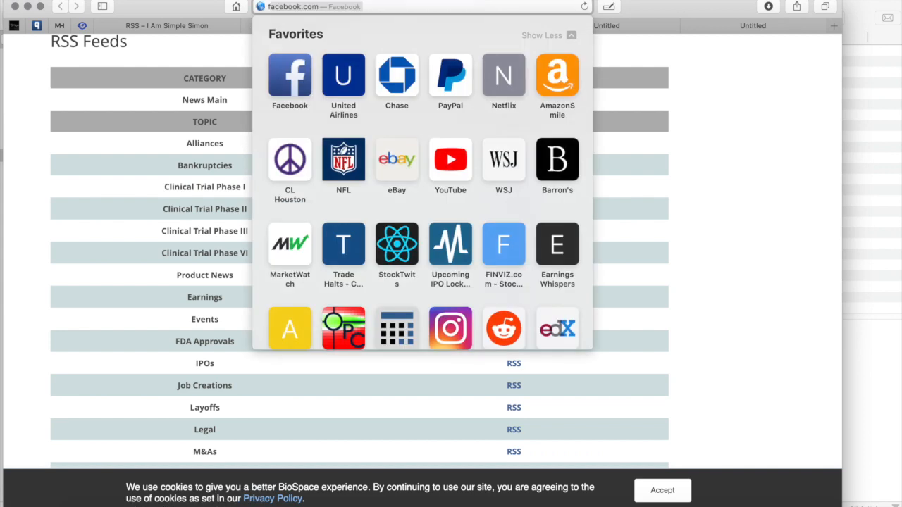
# - Search 'fortune rss feed' and open Feedspot's Top Business News RSS Feeds list to Fortune
pyautogui.write('fortune RSS')
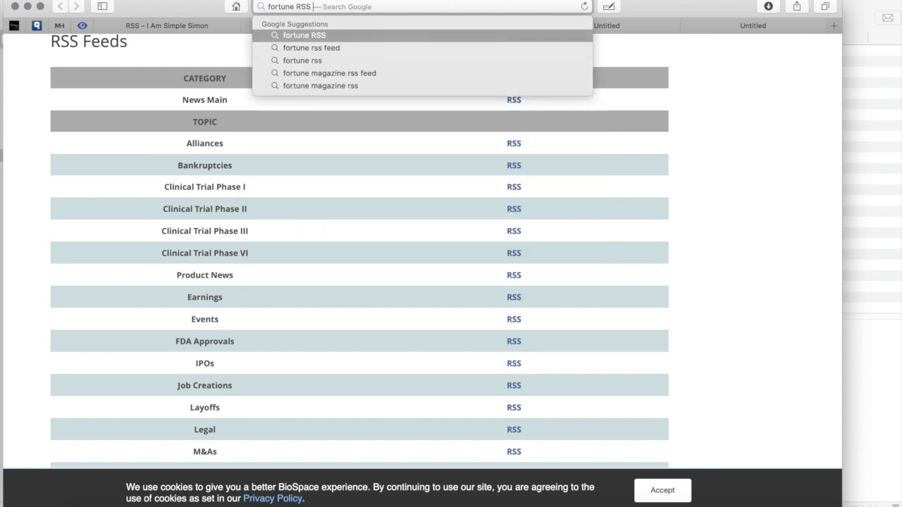
pyautogui.click(311, 47)
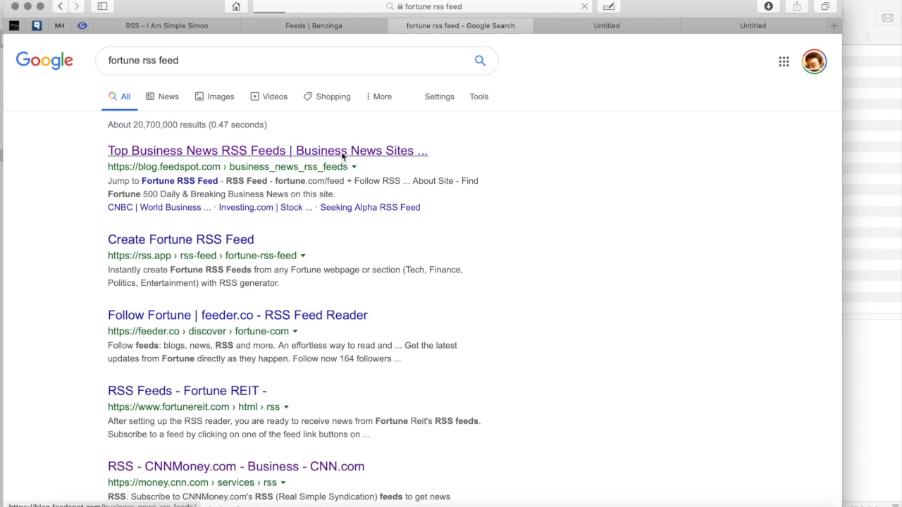
pyautogui.click(267, 151)
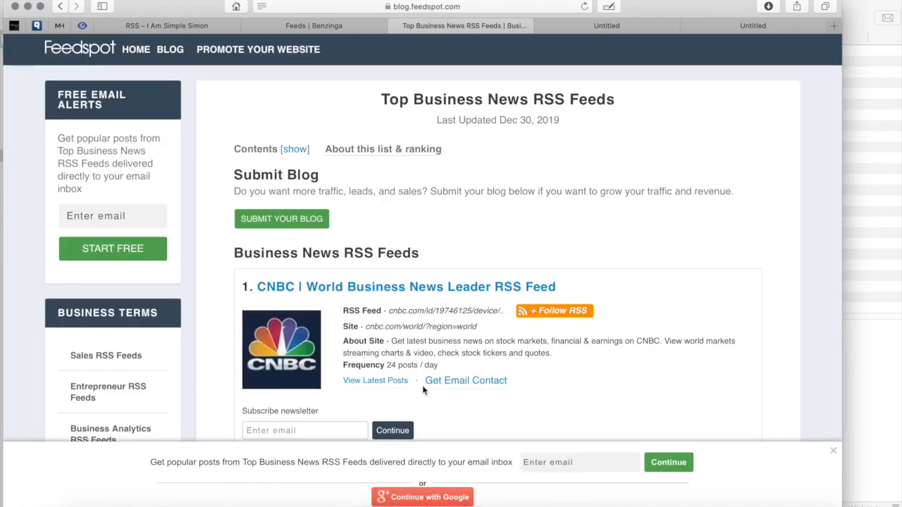
pyautogui.click(422, 6)
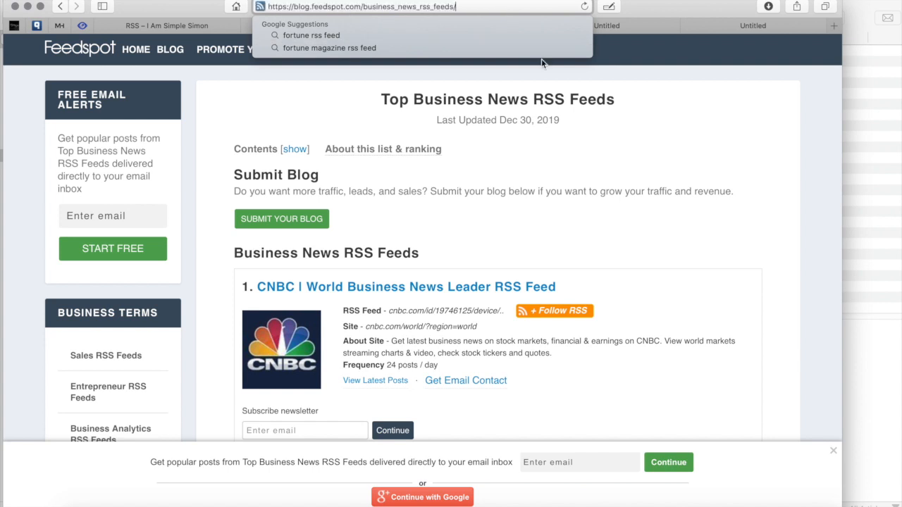
pyautogui.scroll(-3)
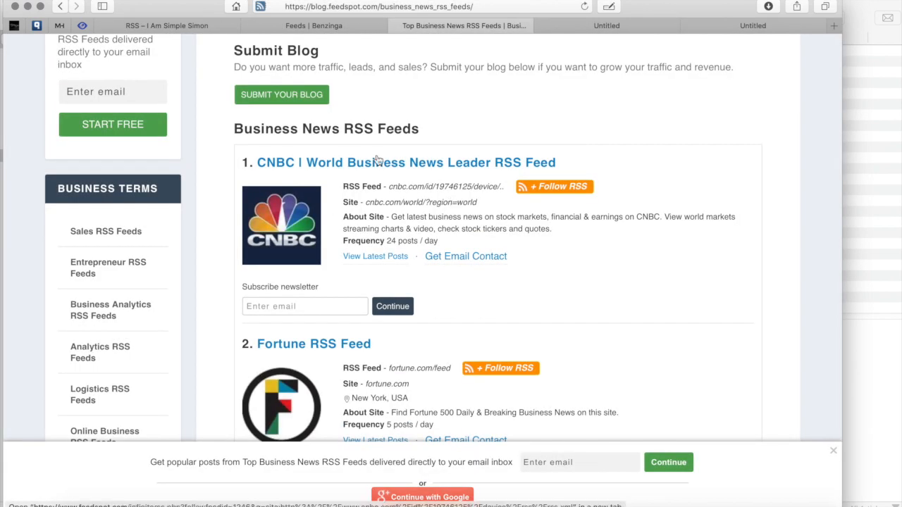
# - Copy the CNBC World Business News feed link from Feedspot and subscribe to it in Vienna
pyautogui.rightClick(445, 186)
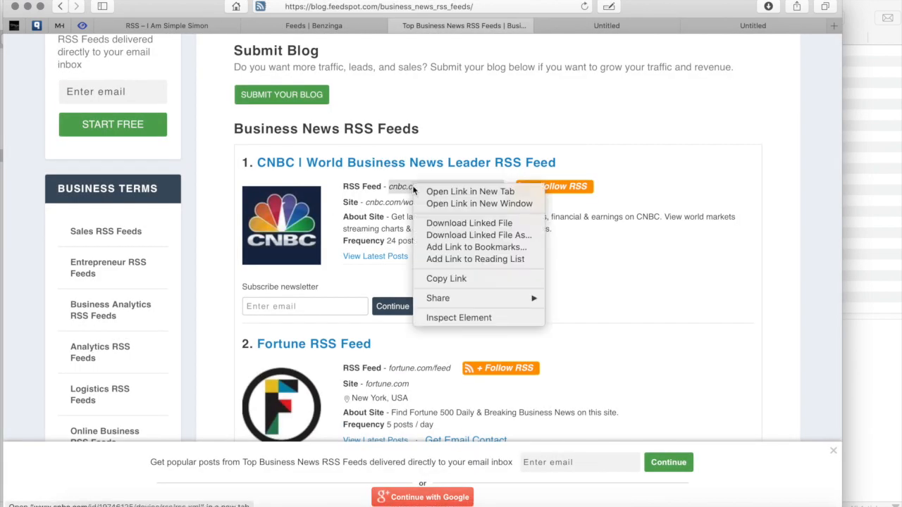
pyautogui.click(176, 46)
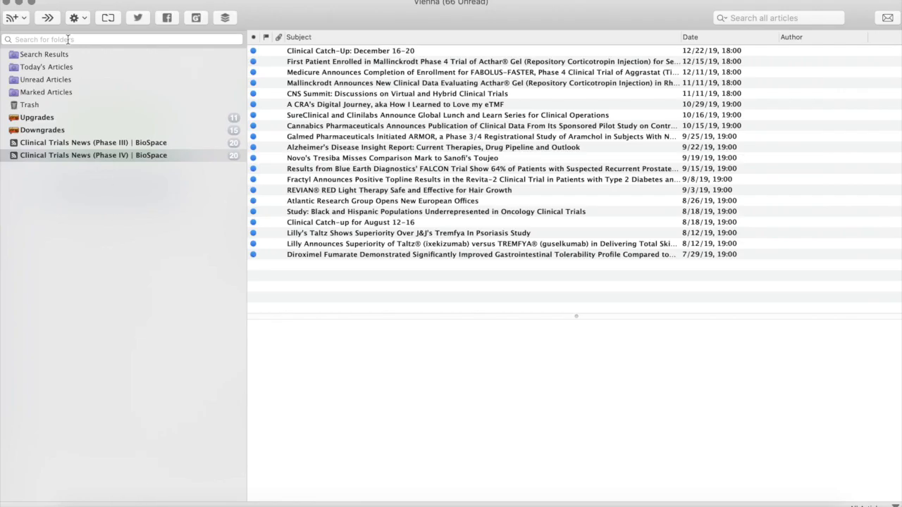
pyautogui.click(11, 17)
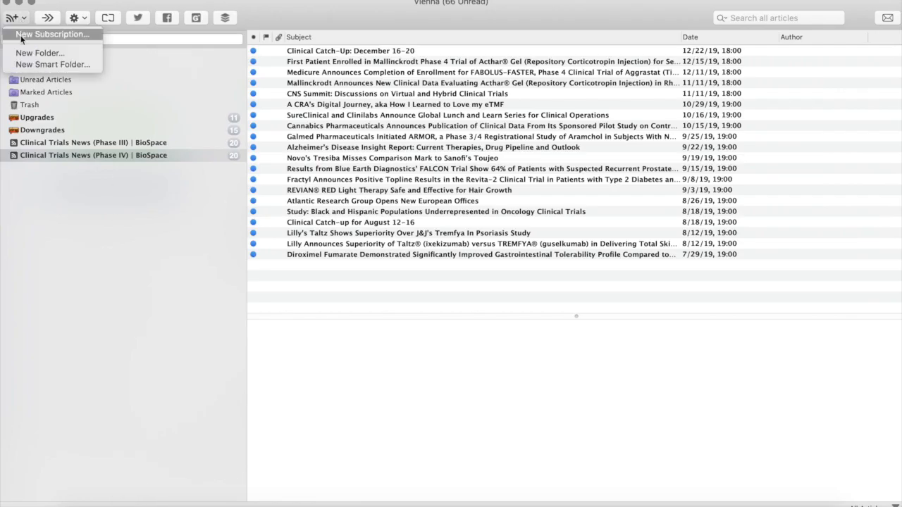
pyautogui.click(52, 34)
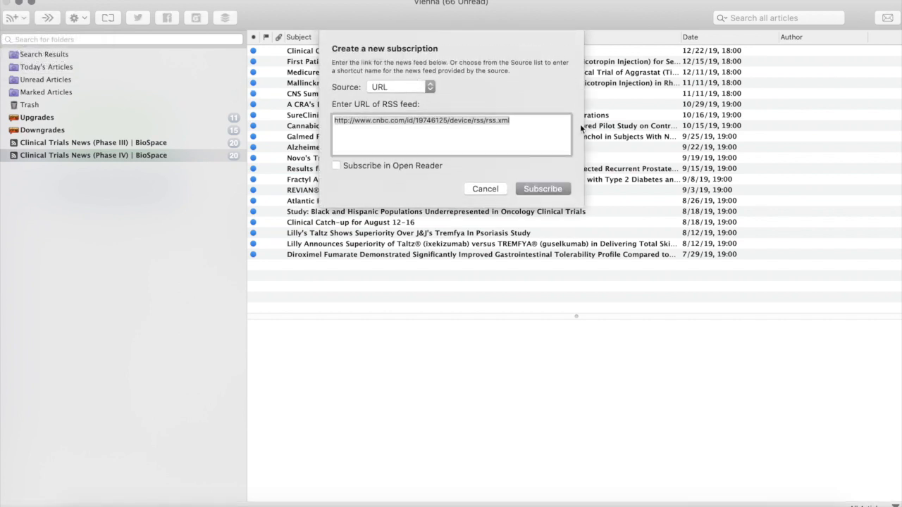
pyautogui.moveTo(538, 118)
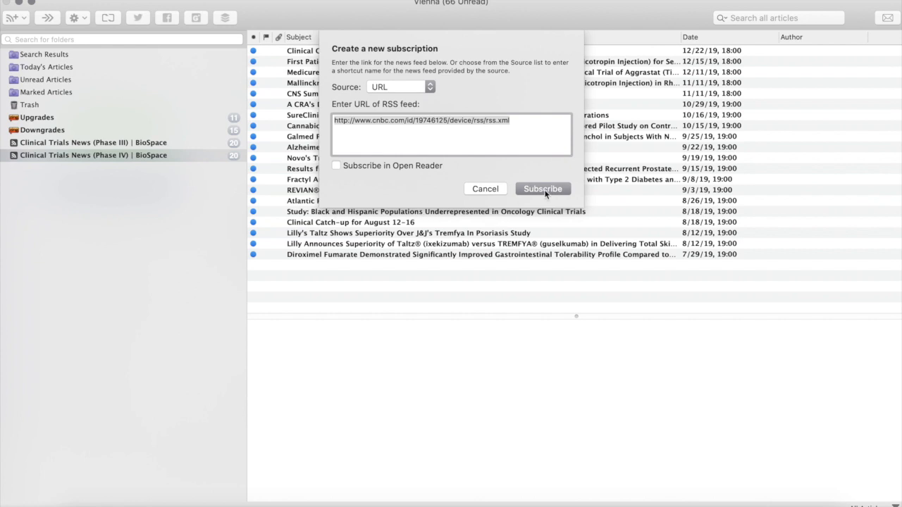
pyautogui.click(543, 189)
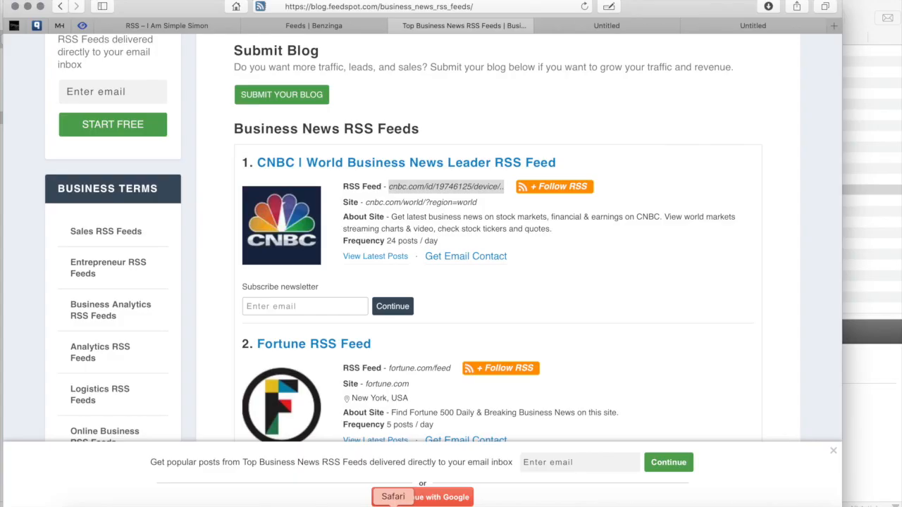
# - Copy the Fortune feed link from the Feedspot list and add it as a Vienna subscription
pyautogui.scroll(-3)
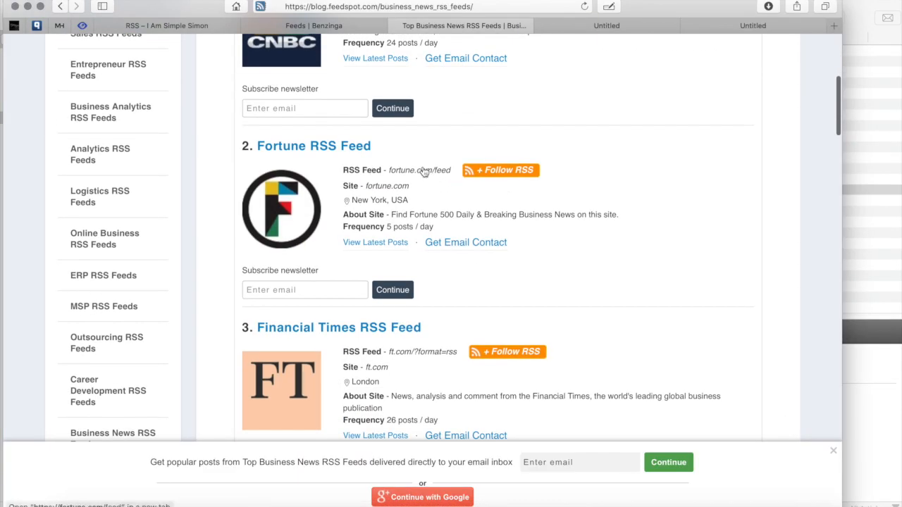
pyautogui.rightClick(422, 173)
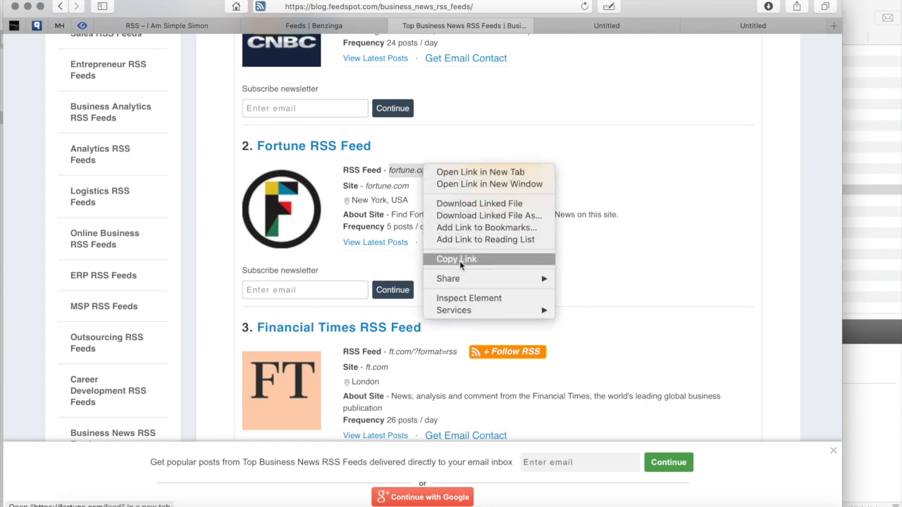
pyautogui.click(456, 259)
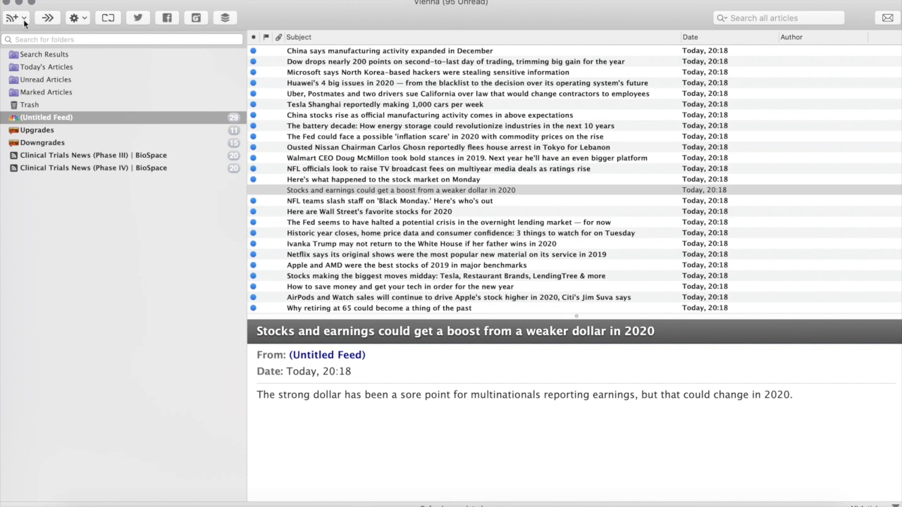
pyautogui.click(11, 17)
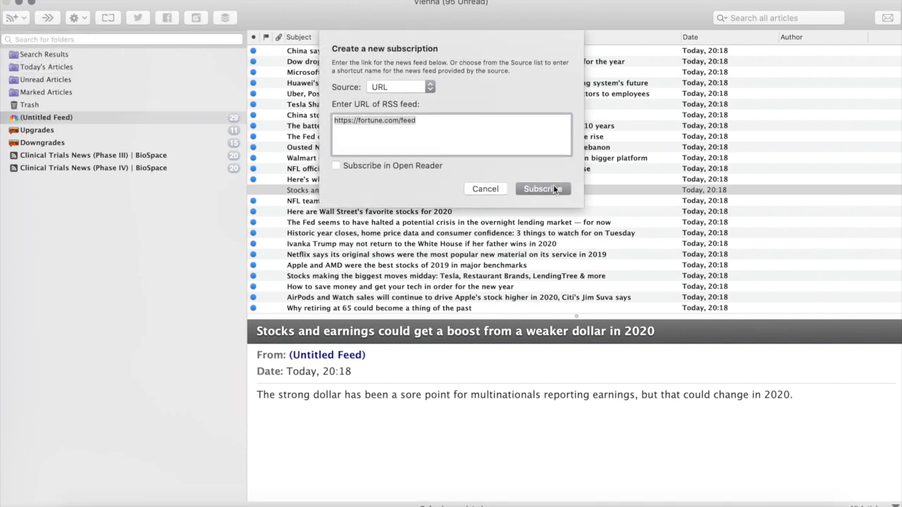
pyautogui.click(543, 189)
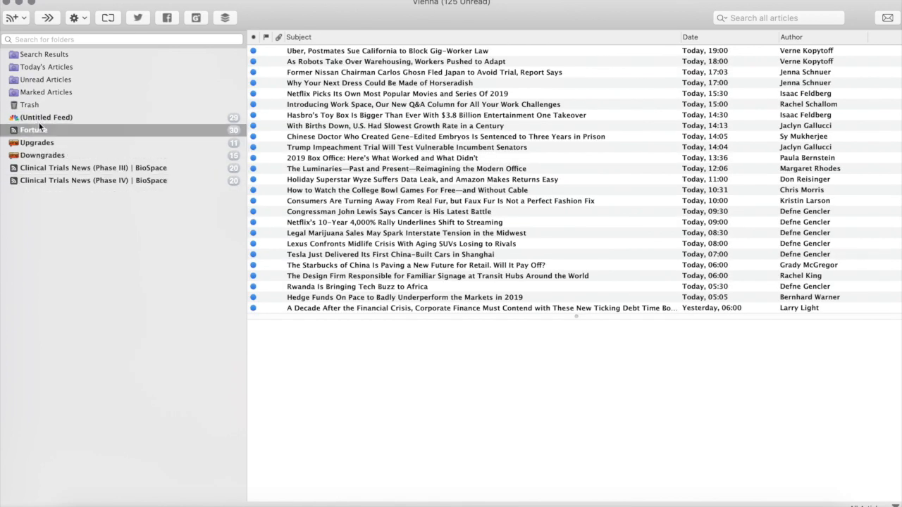
# - Rename the Untitled Feed (the CNBC feed) to MSNBC News
pyautogui.rightClick(46, 116)
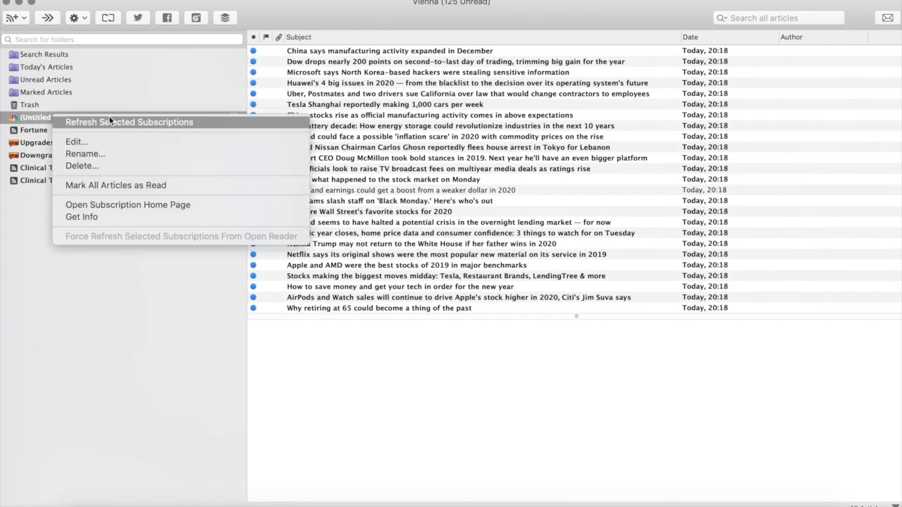
pyautogui.click(129, 122)
pyautogui.write('M')
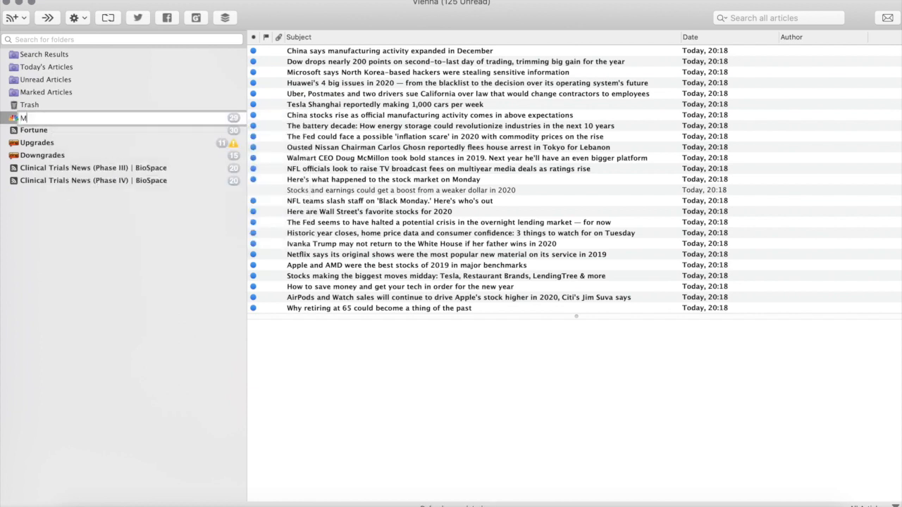
pyautogui.write('SNBC News')
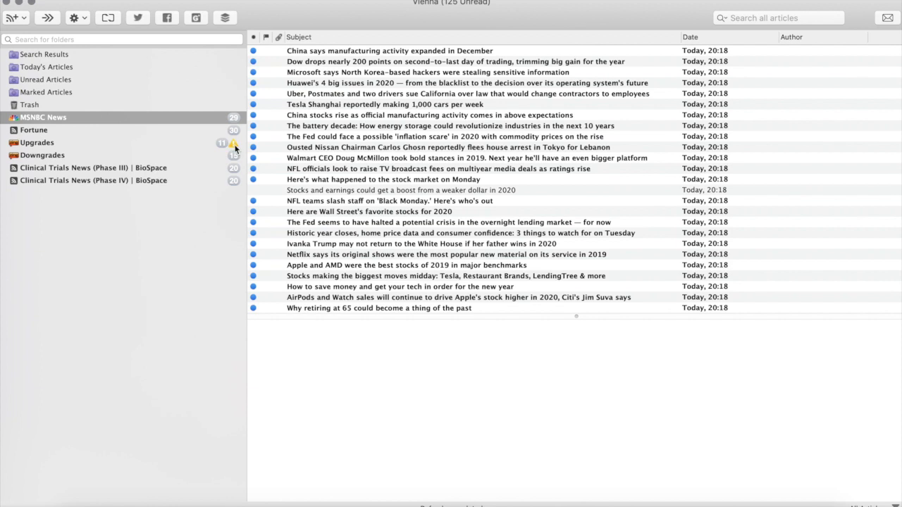
pyautogui.rightClick(37, 143)
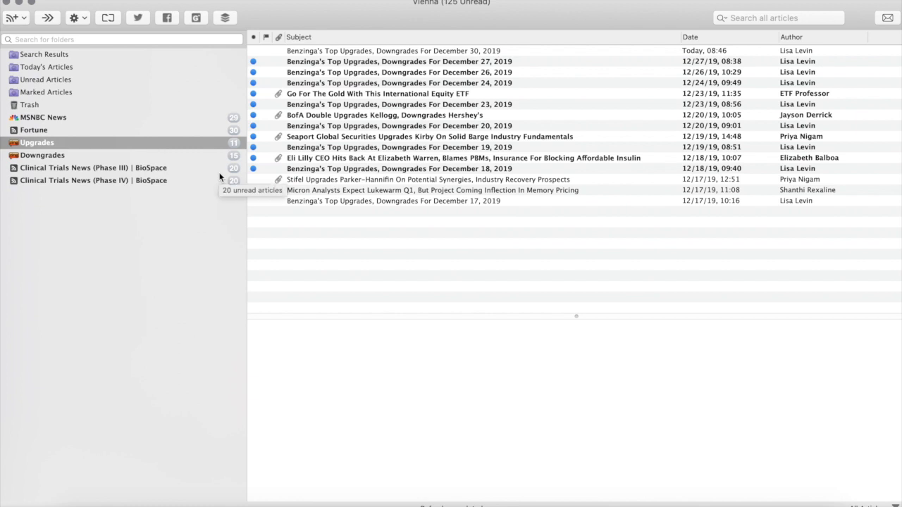
# - Select both Clinical Trials feeds and create a new group folder named BioSpace
pyautogui.click(74, 168)
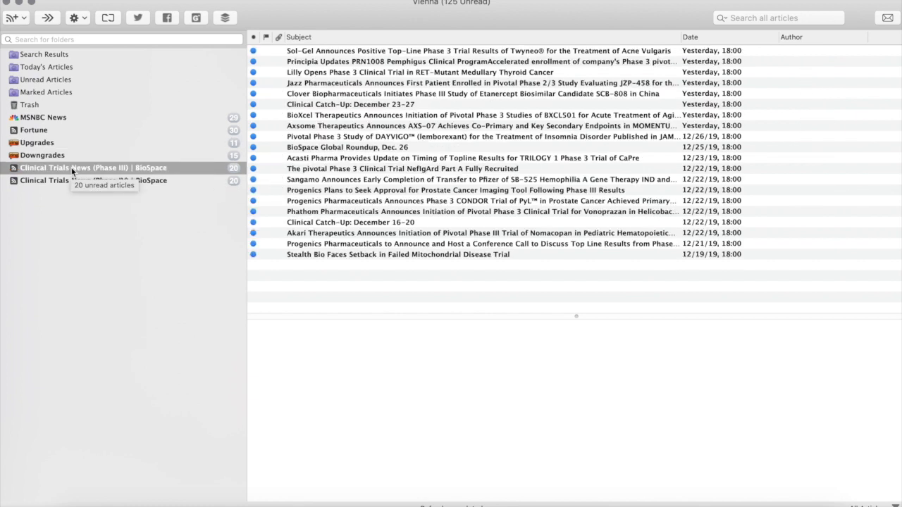
pyautogui.click(85, 180)
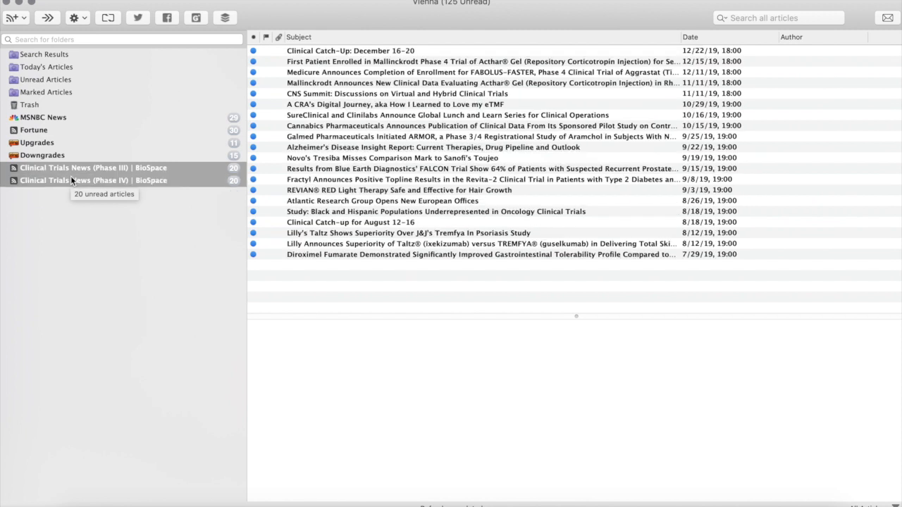
pyautogui.click(24, 17)
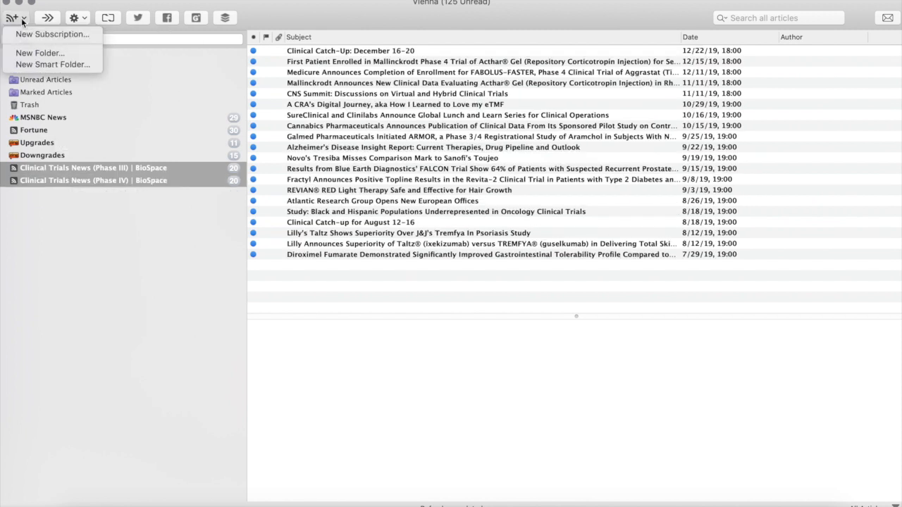
pyautogui.click(39, 52)
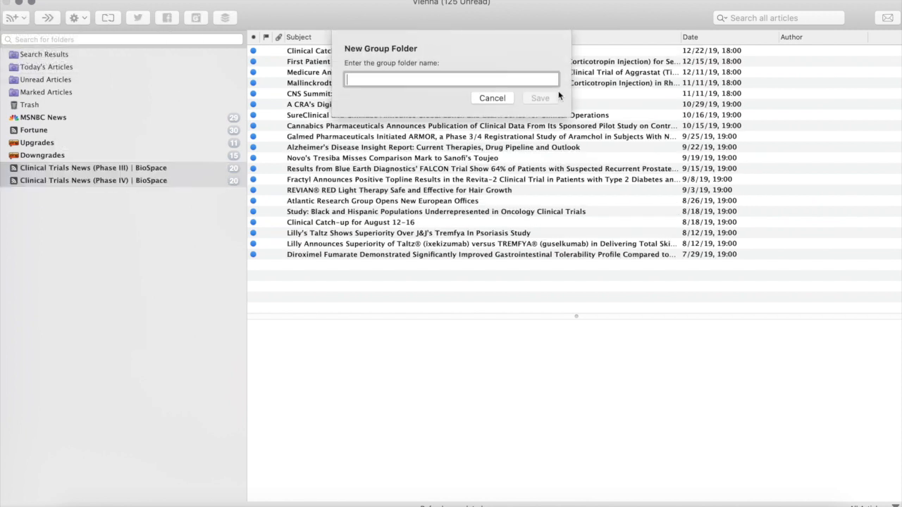
pyautogui.write('Bi')
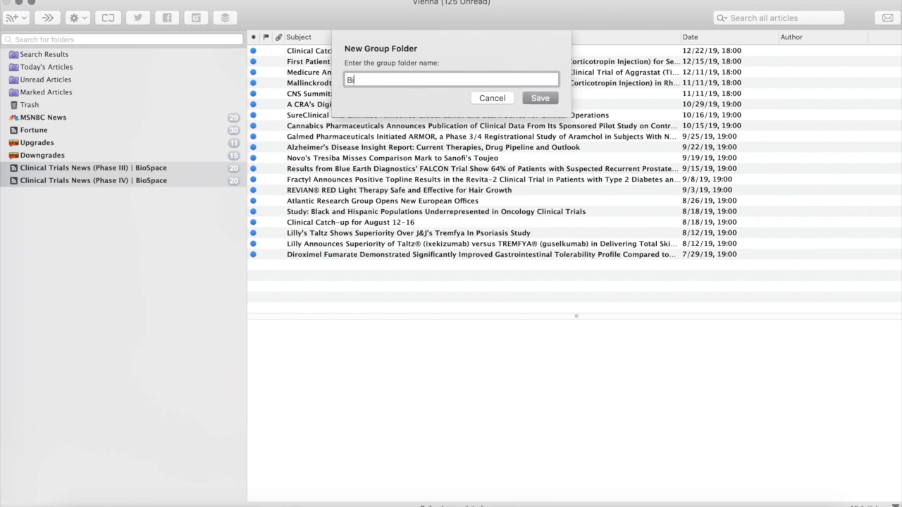
pyautogui.click(540, 97)
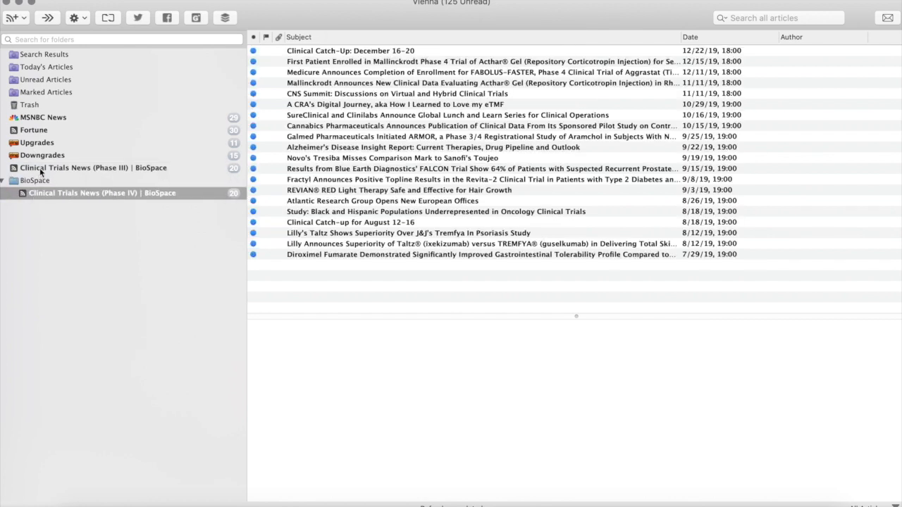
# - Move the Phase III and Phase IV Clinical Trials feeds into the BioSpace folder
pyautogui.click(102, 180)
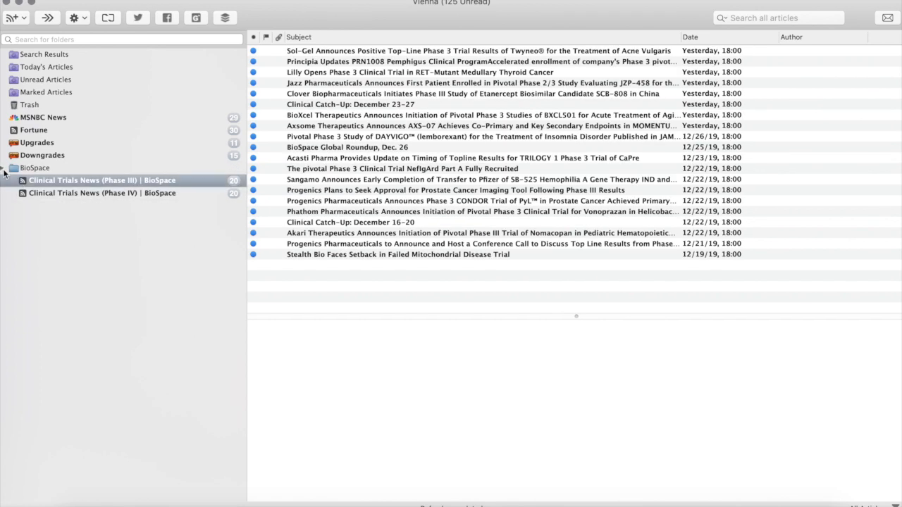
pyautogui.click(4, 168)
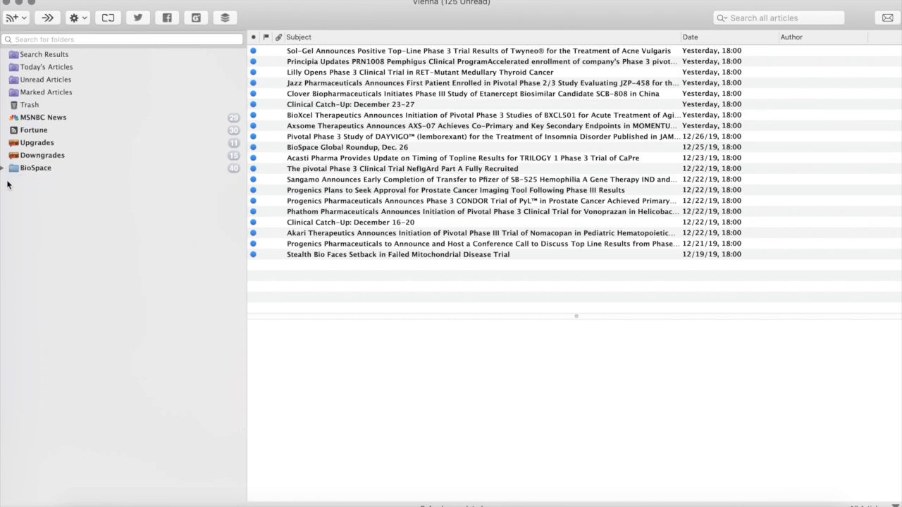
pyautogui.click(3, 168)
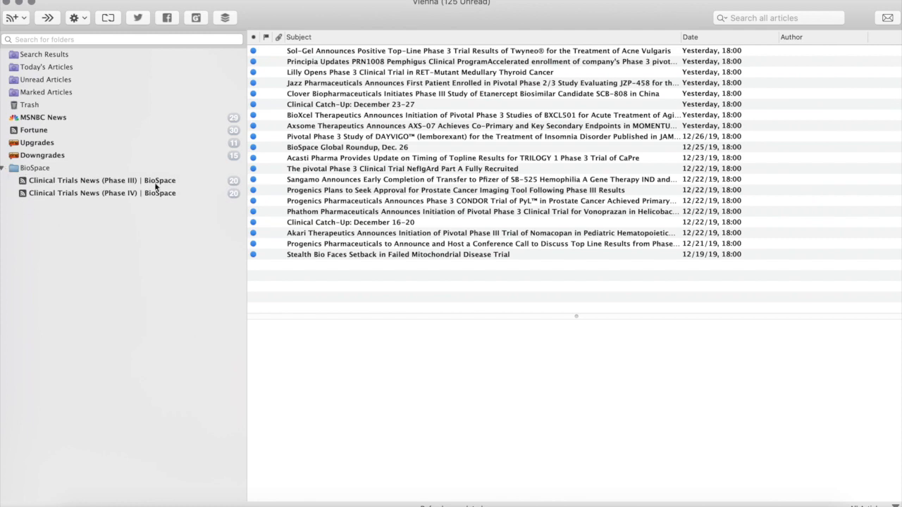
pyautogui.click(4, 167)
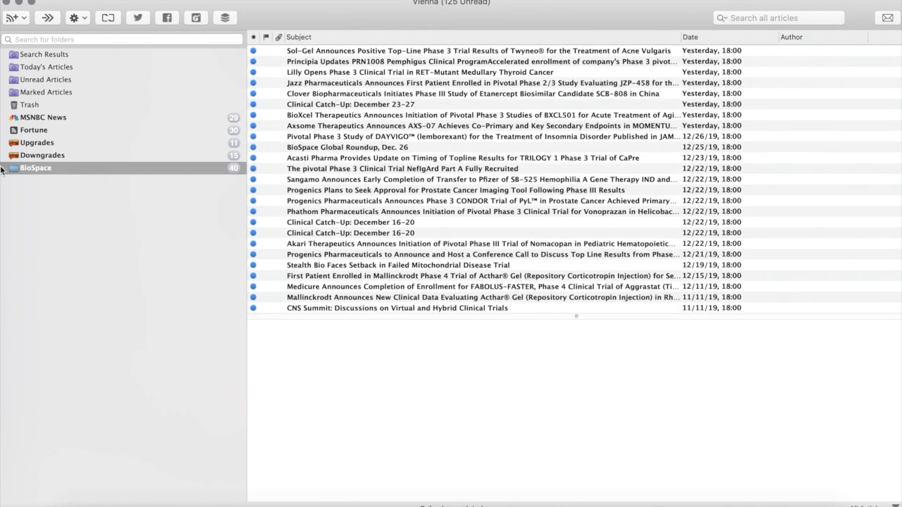
pyautogui.click(4, 168)
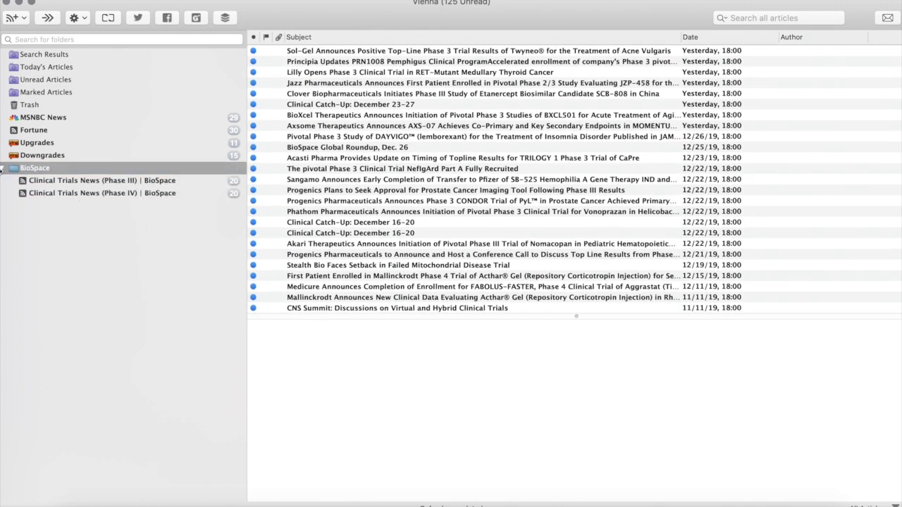
pyautogui.click(3, 168)
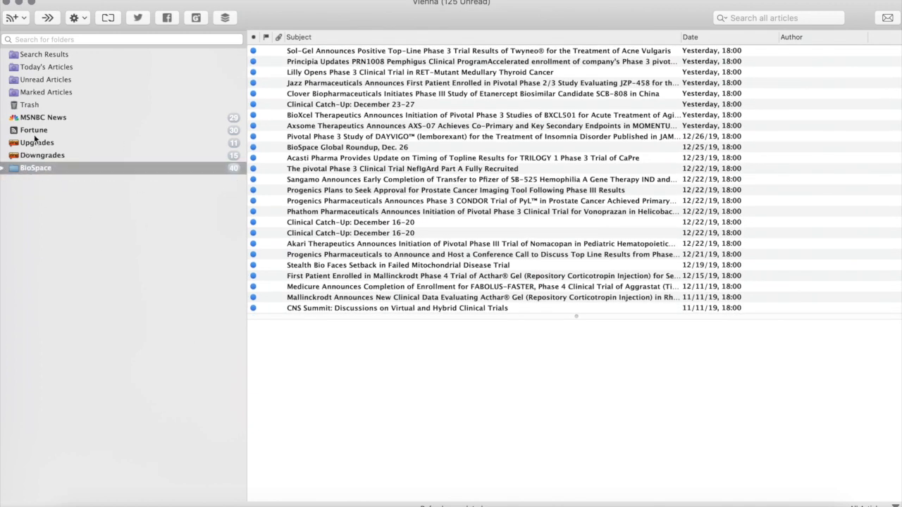
# - Select the Upgrades and Downgrades feeds and create a group folder named Benzinga
pyautogui.click(37, 142)
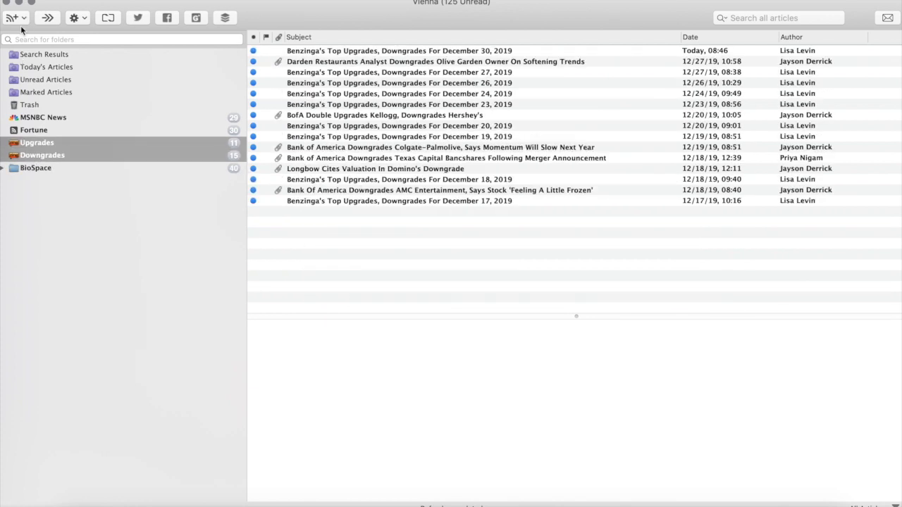
pyautogui.click(12, 18)
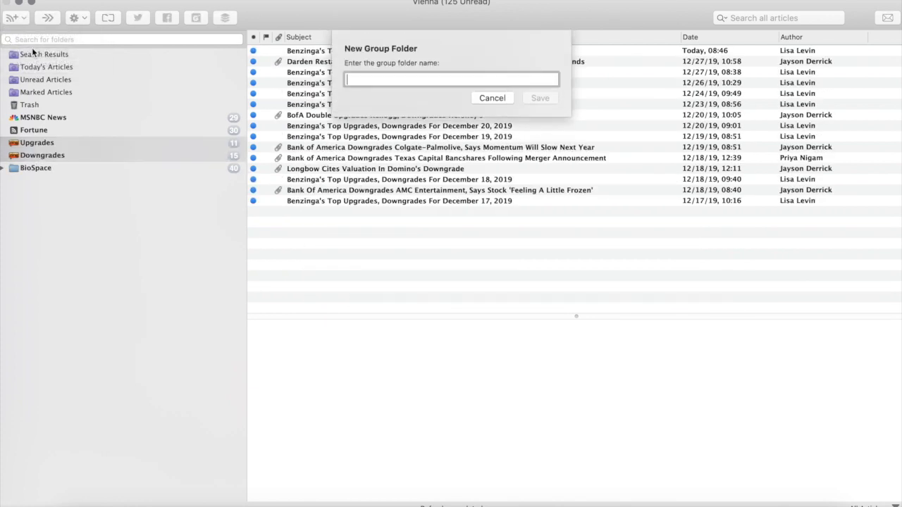
pyautogui.write('Ben')
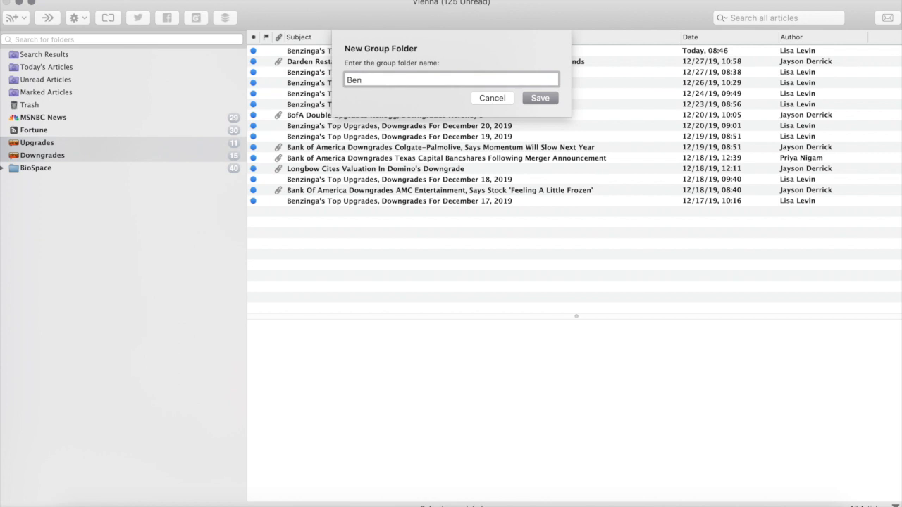
pyautogui.click(539, 98)
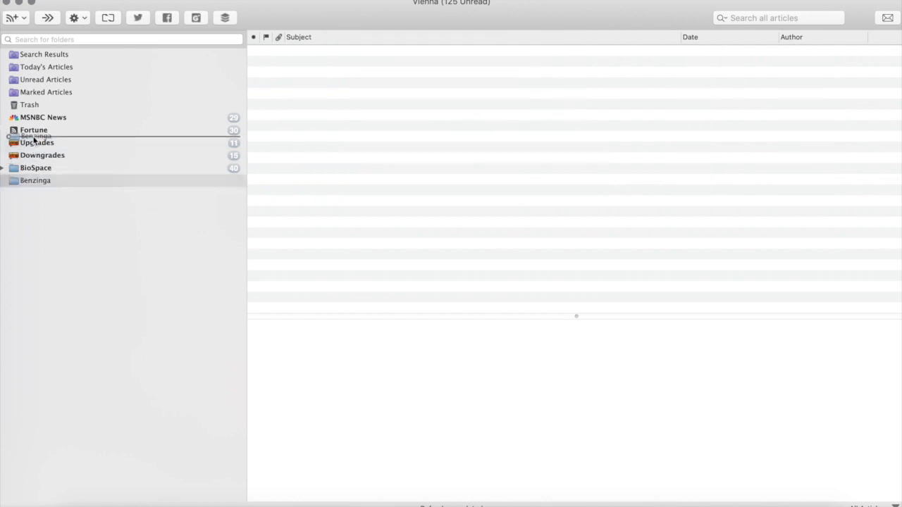
# - Place Benzinga below Fortune and move the Upgrades and Downgrades feeds into it
pyautogui.click(42, 168)
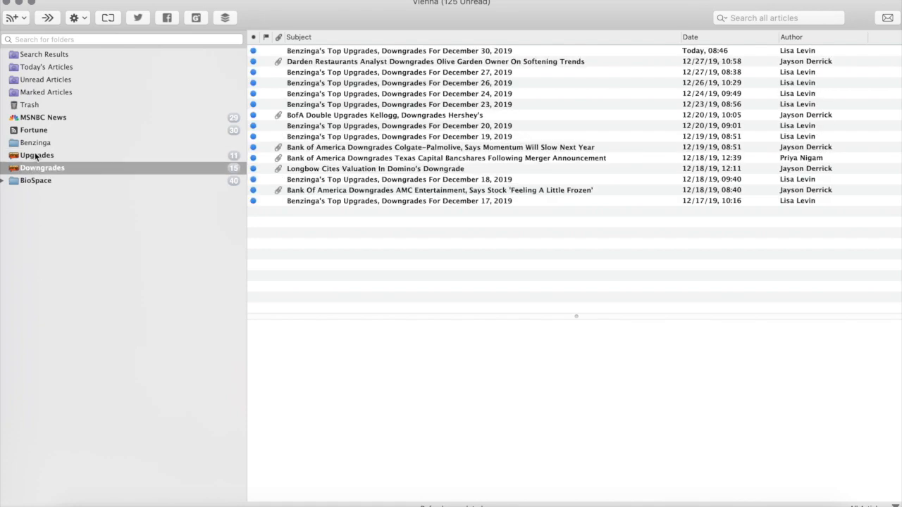
pyautogui.click(39, 155)
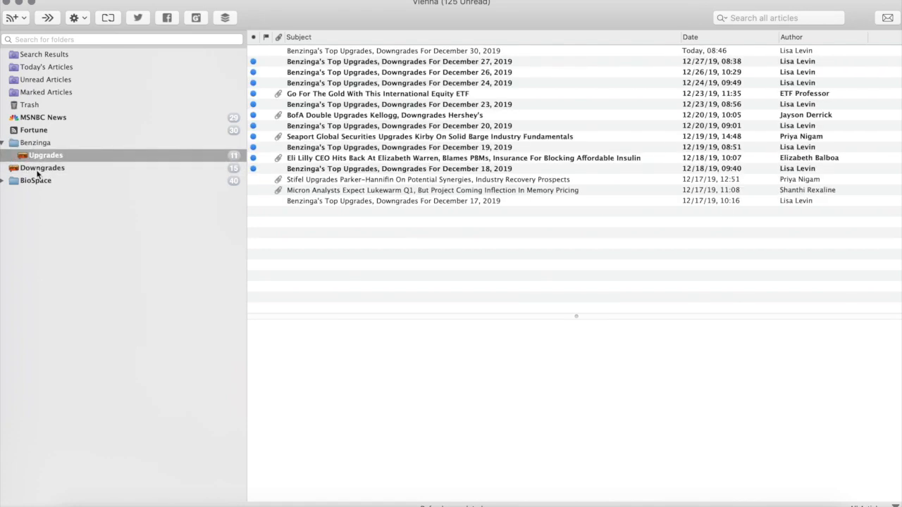
pyautogui.click(51, 155)
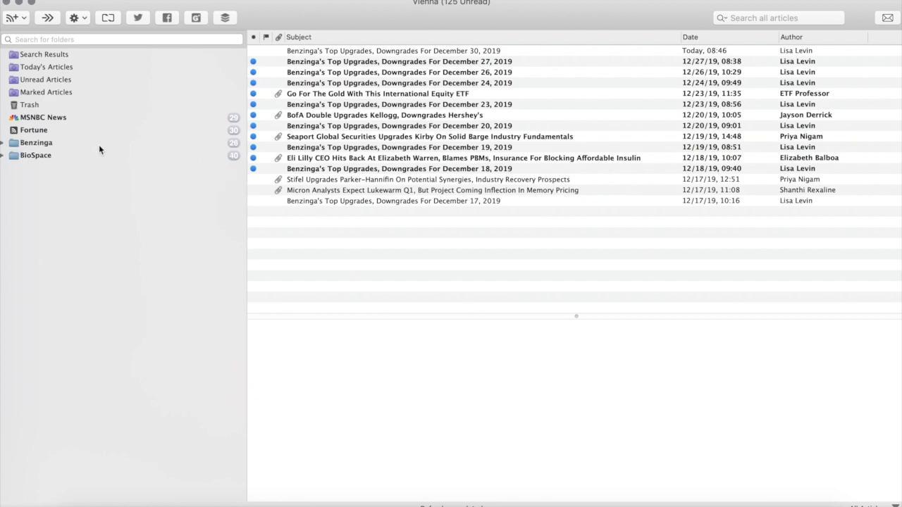
pyautogui.click(36, 143)
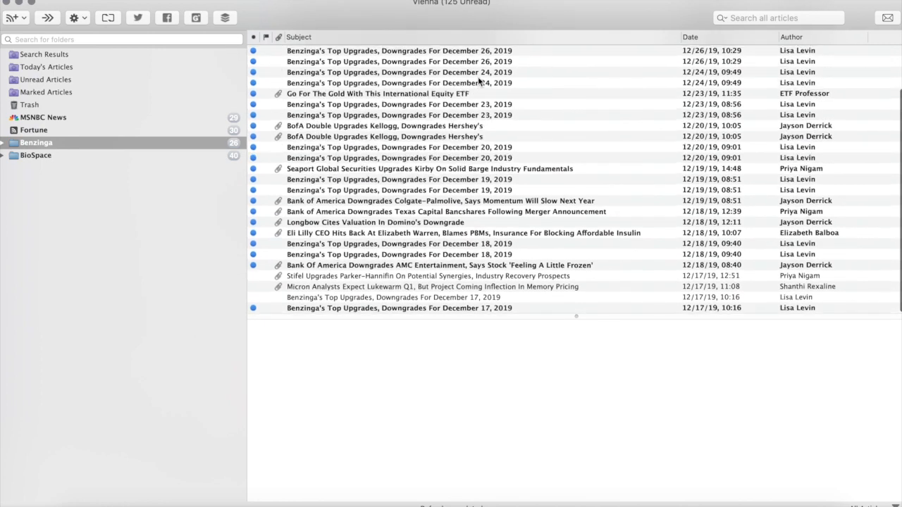